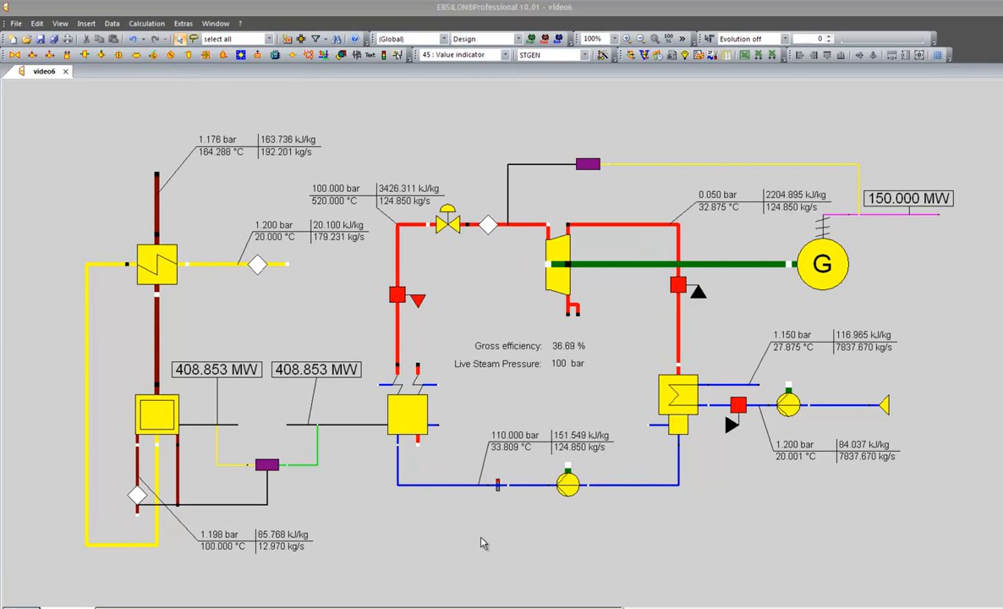
In EbsWizard, select Hard coal and the '750 MW block with combustion (with life steam control)' class.
{"action": "left_click", "coordinate": [240, 23]}
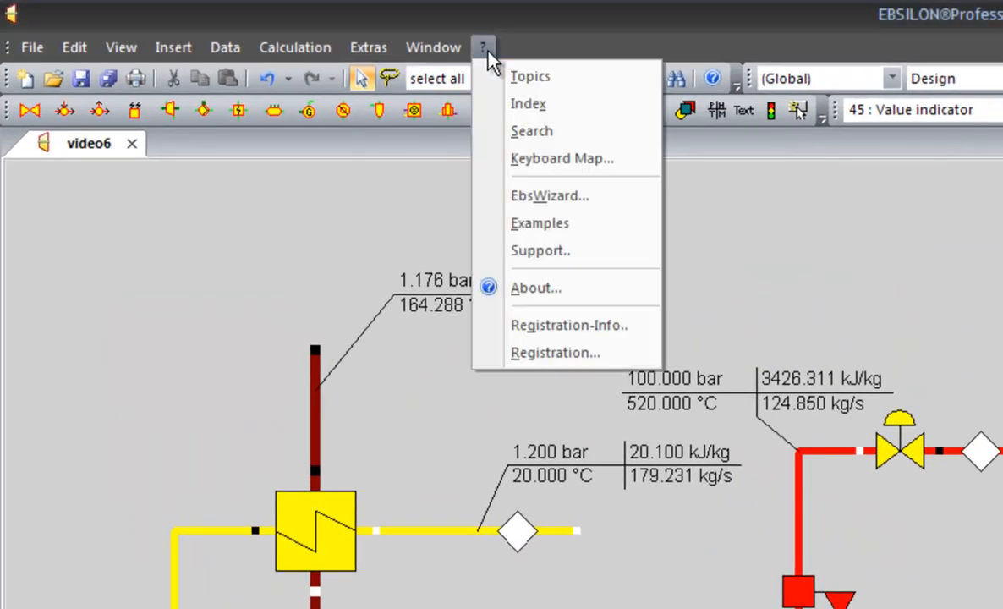
{"action": "left_click", "coordinate": [549, 196]}
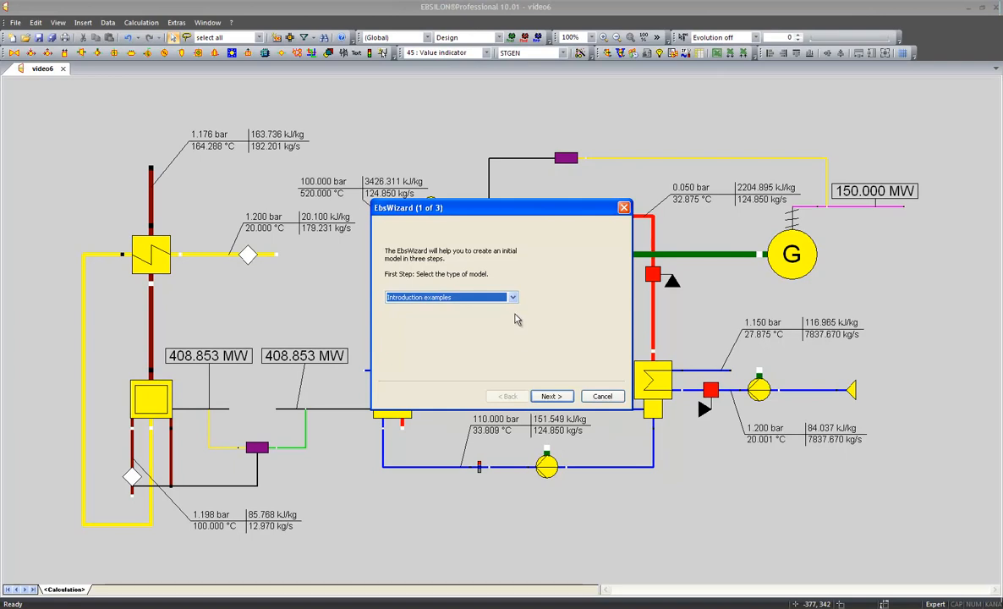
{"action": "left_click", "coordinate": [512, 297]}
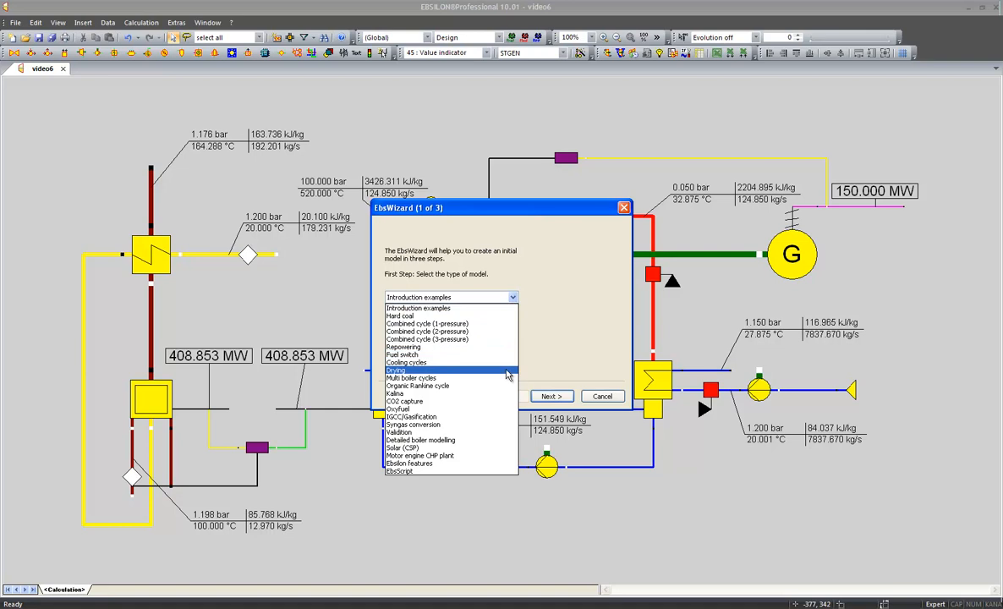
{"action": "left_click", "coordinate": [400, 315]}
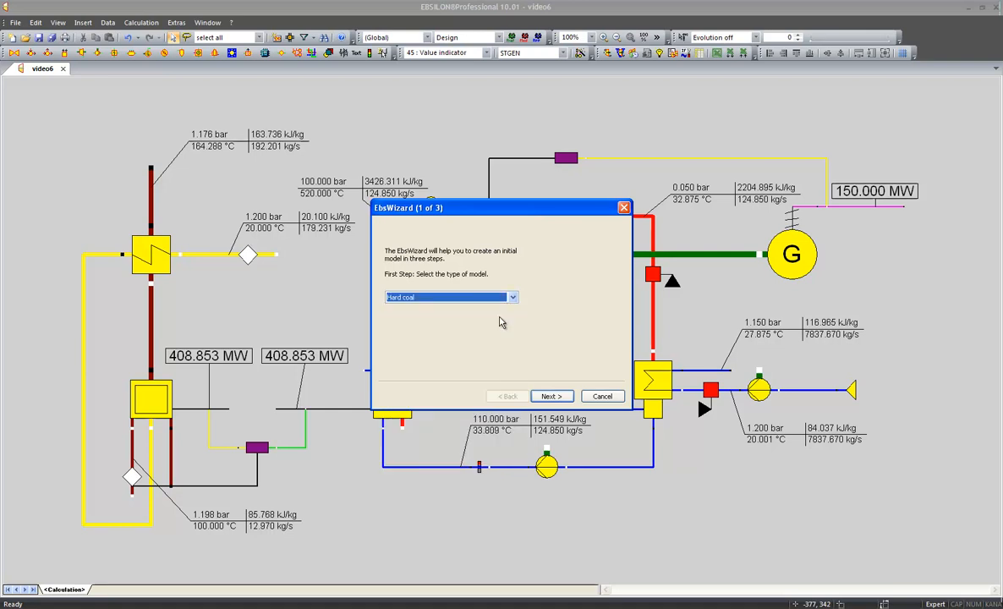
{"action": "mouse_move", "coordinate": [540, 388]}
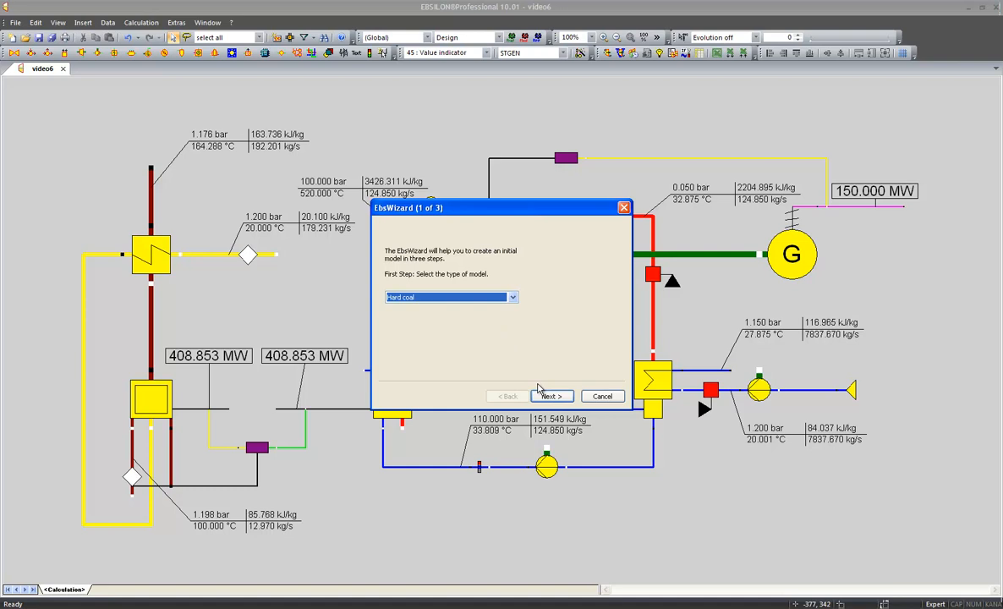
{"action": "left_click", "coordinate": [551, 396]}
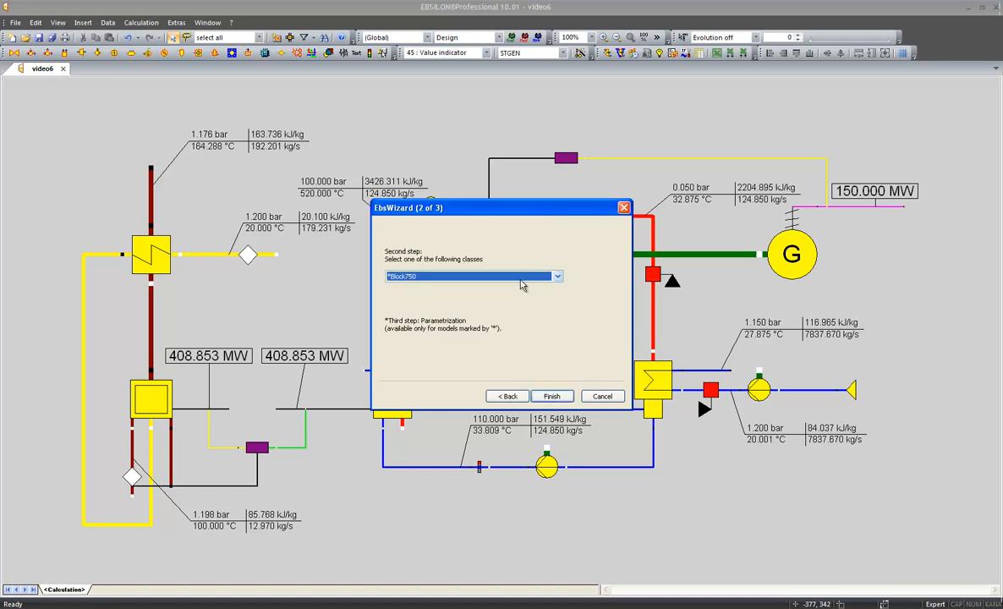
{"action": "left_click", "coordinate": [556, 277]}
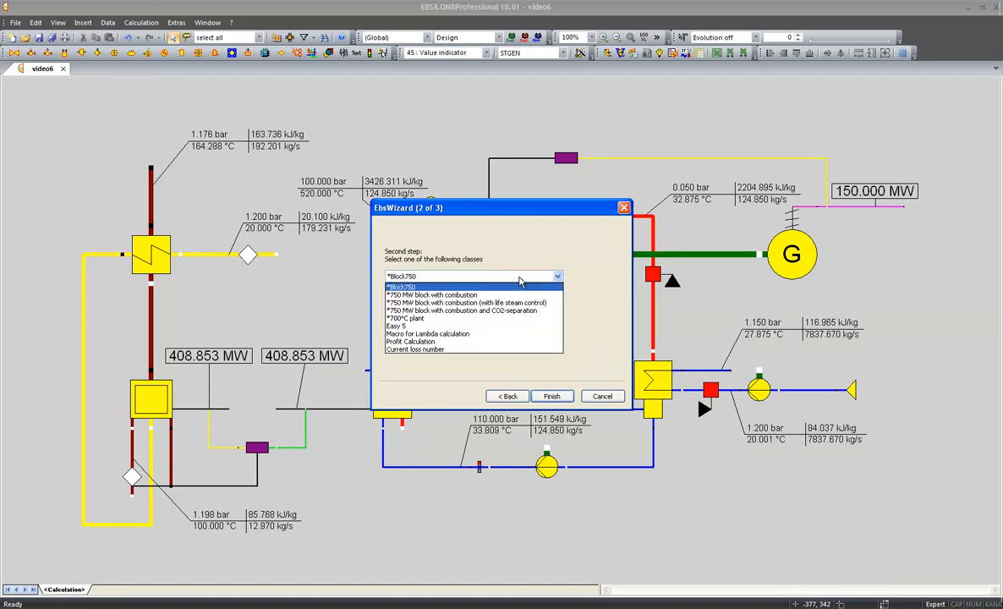
{"action": "left_click", "coordinate": [470, 302]}
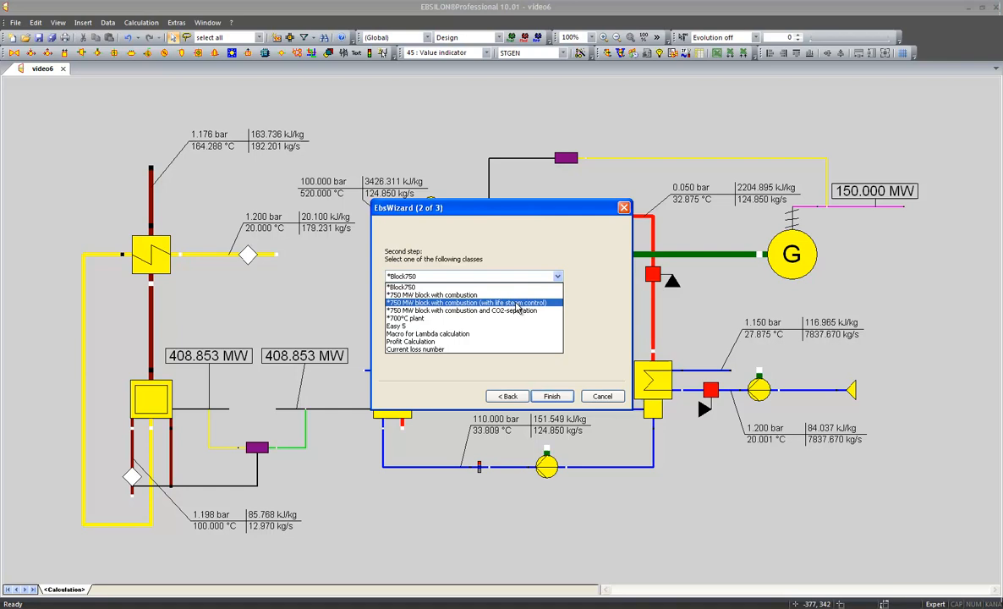
{"action": "left_click", "coordinate": [469, 302]}
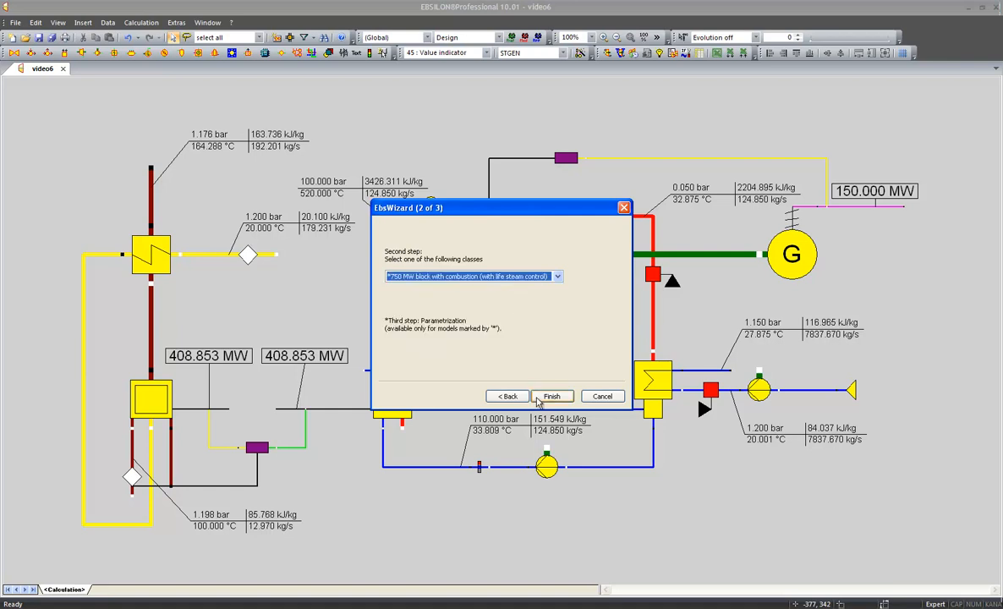
Finish the wizard and enter 300 bar as the live steam pressure.
{"action": "left_click", "coordinate": [550, 395]}
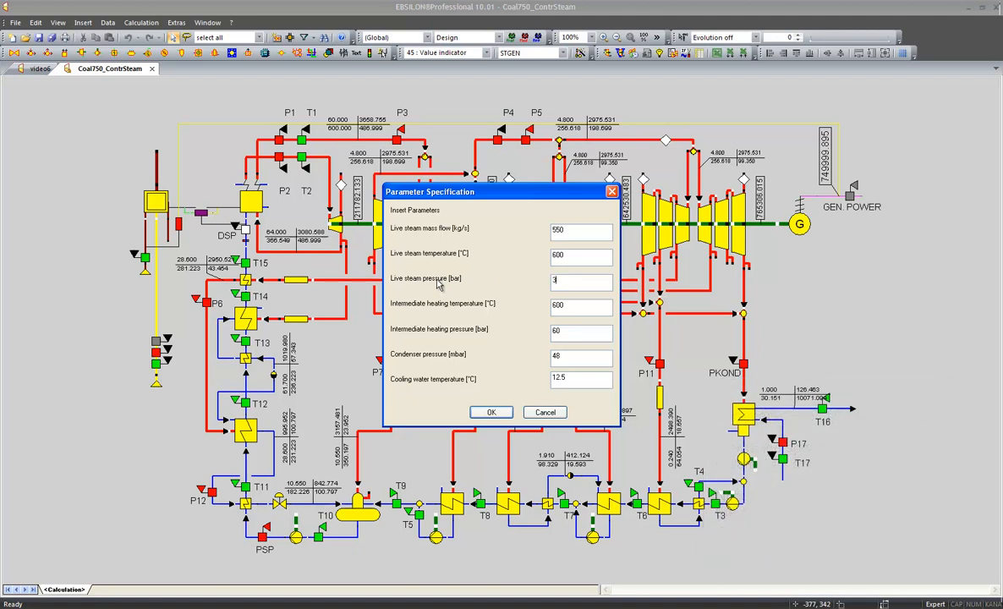
{"action": "type", "text": "00"}
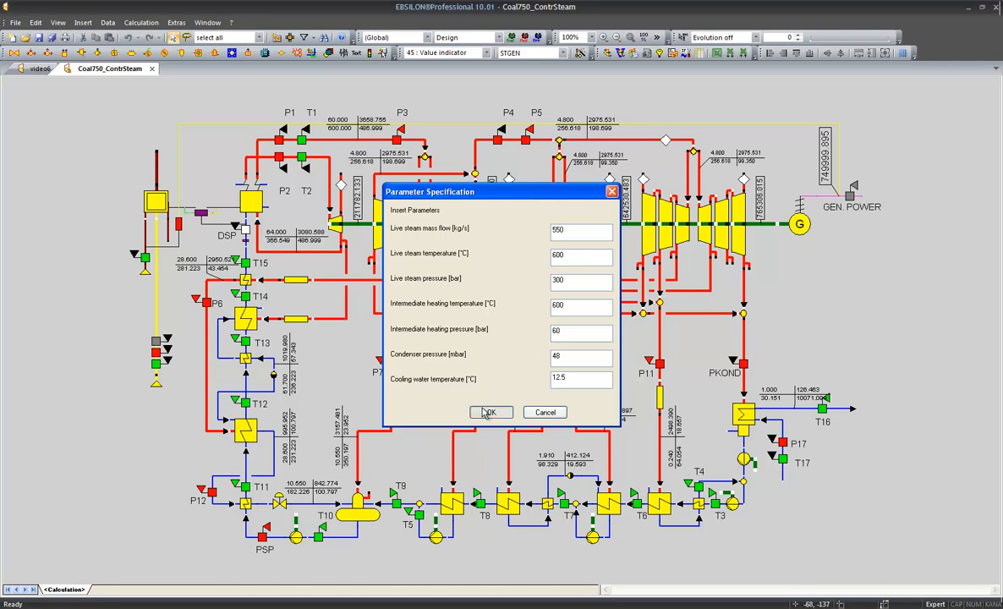
Confirm the parameters, switch to the Design profile, and calculate the coal block successfully.
{"action": "left_click", "coordinate": [490, 412]}
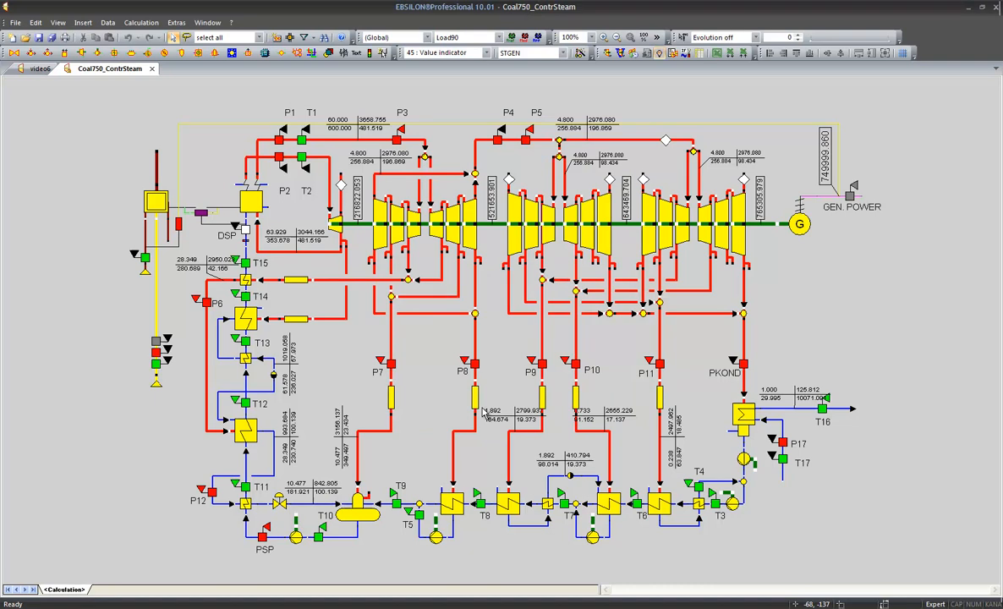
{"action": "left_click", "coordinate": [489, 37]}
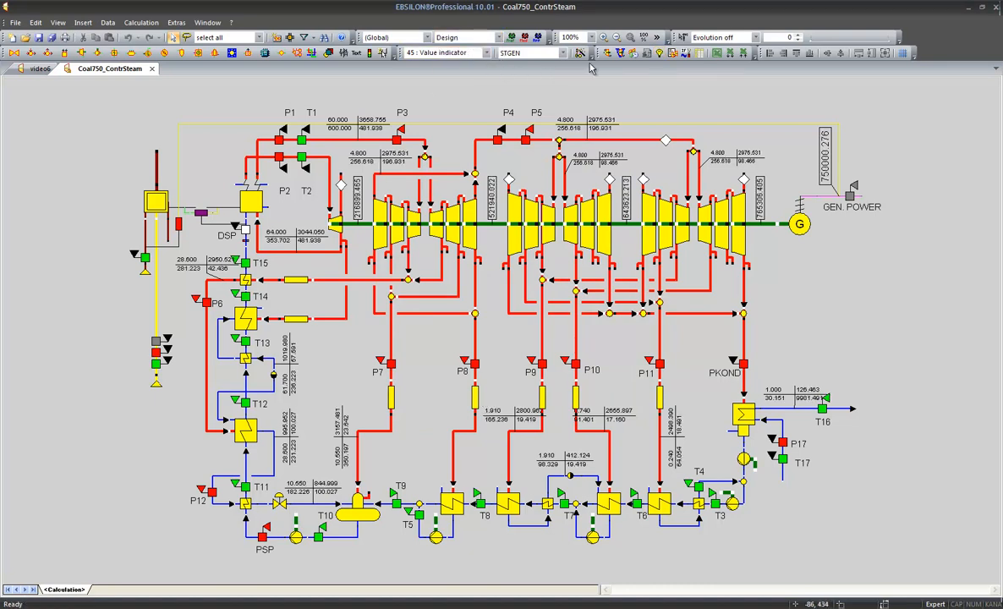
{"action": "left_click", "coordinate": [605, 53]}
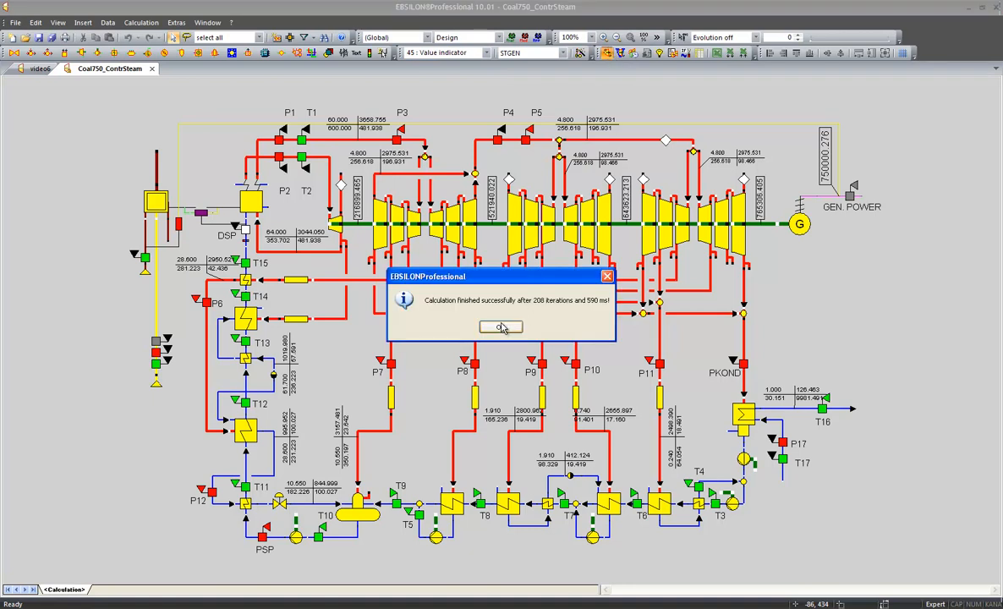
{"action": "left_click", "coordinate": [501, 328]}
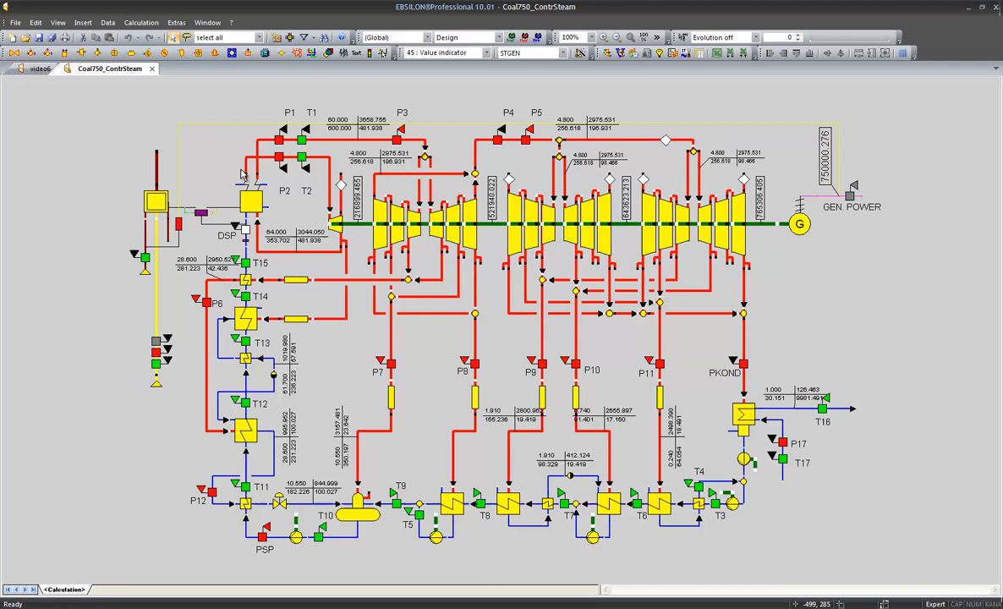
{"action": "mouse_move", "coordinate": [245, 165]}
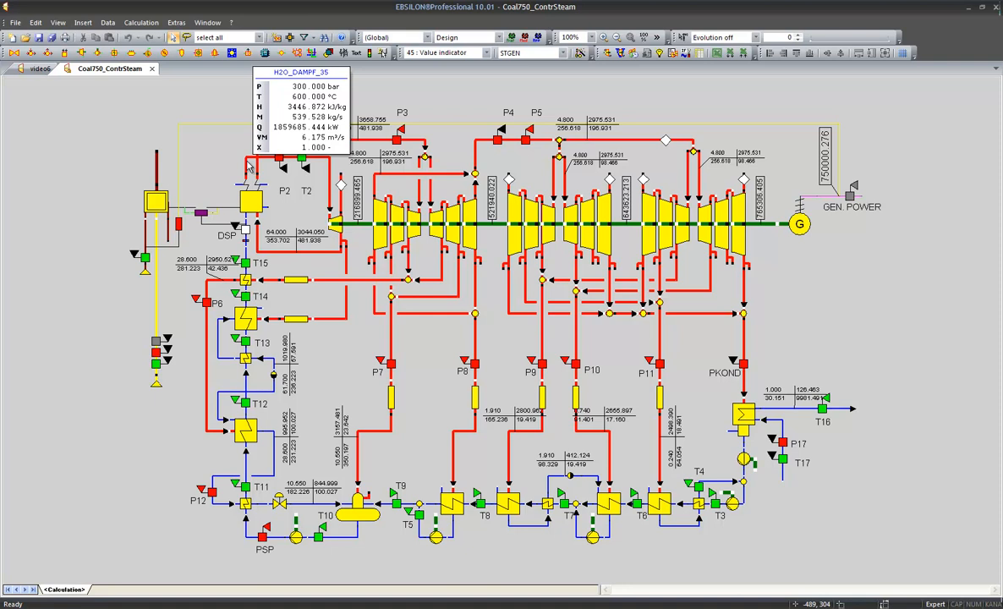
Switch to the Load90 profile, calculate, and dismiss the success message.
{"action": "left_click", "coordinate": [500, 37]}
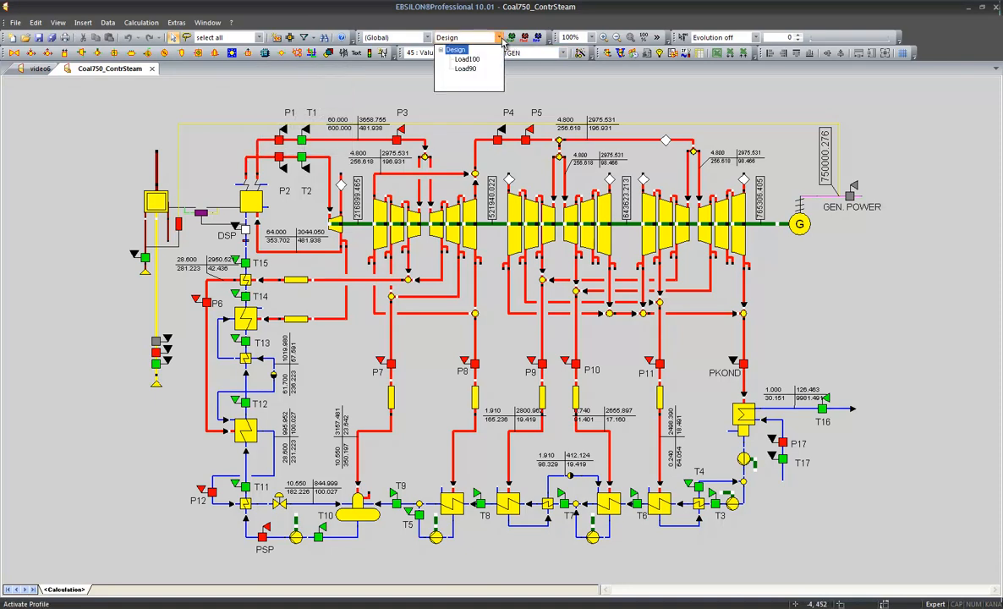
{"action": "left_click", "coordinate": [466, 69]}
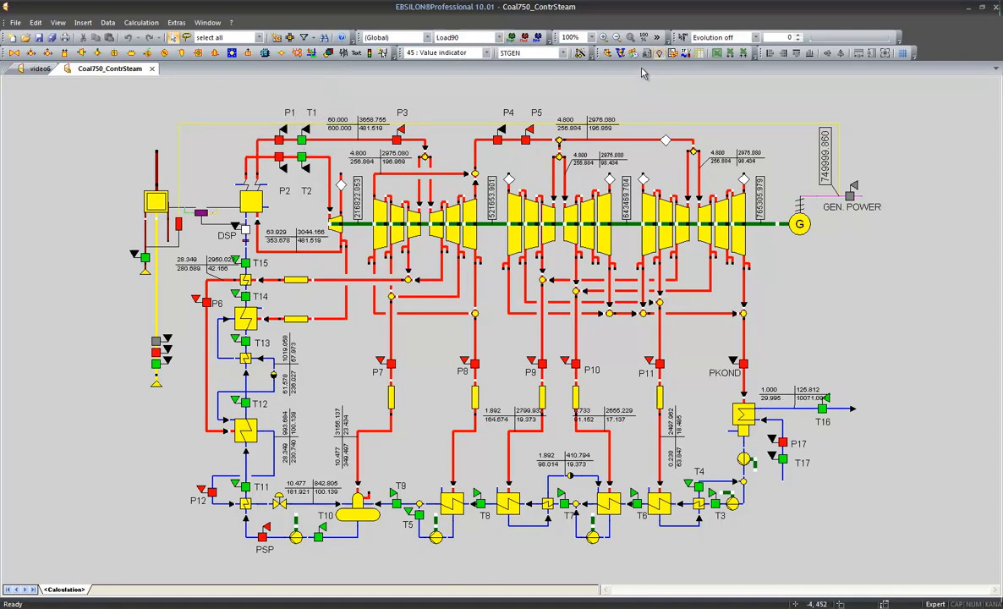
{"action": "left_click", "coordinate": [605, 53]}
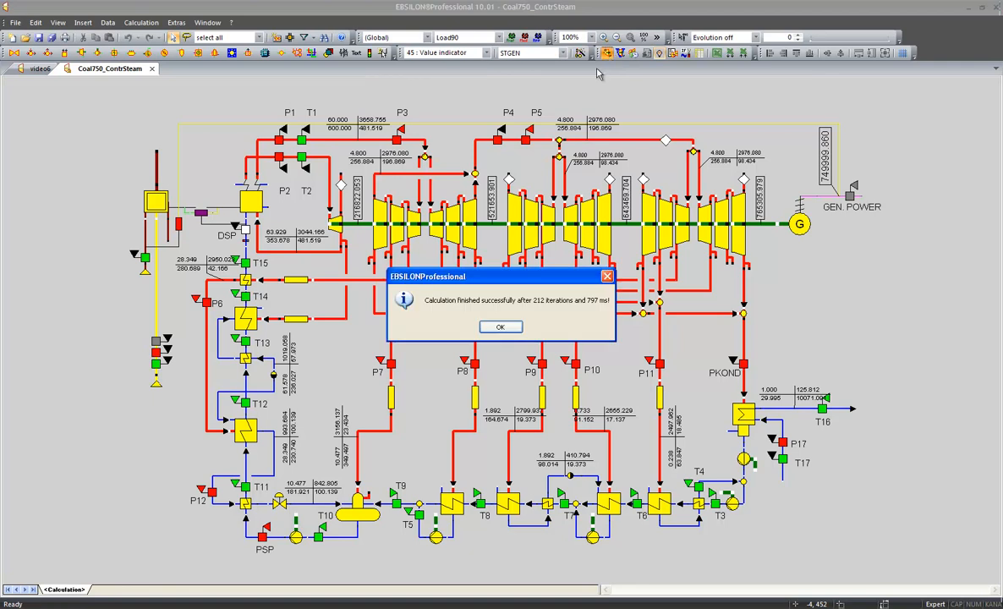
{"action": "left_click", "coordinate": [500, 327]}
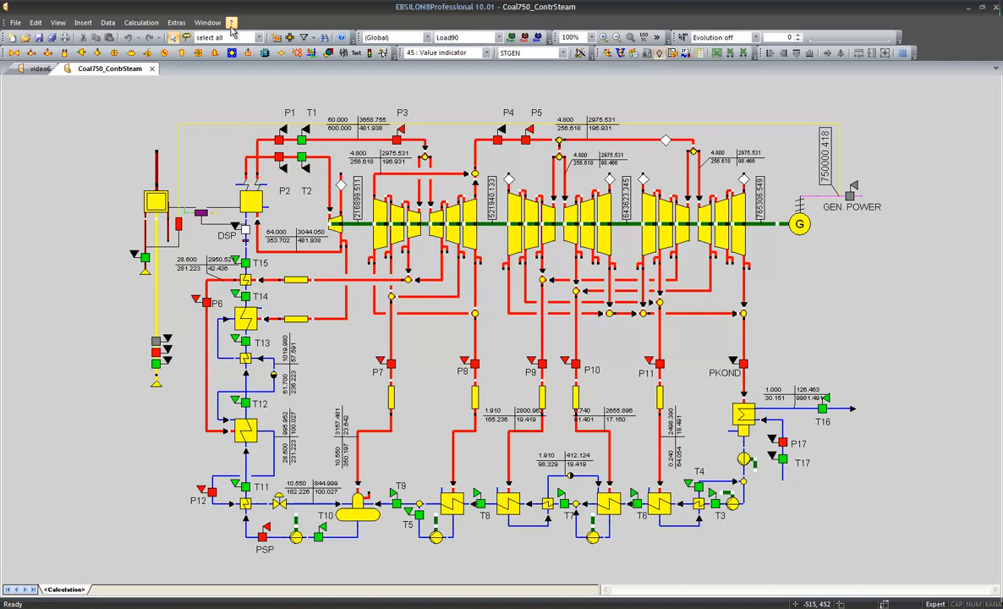
In EbsWizard, choose Solar (CSP) and the 'Solarfeld with annual data from GEOMODEL' class.
{"action": "left_click", "coordinate": [232, 22]}
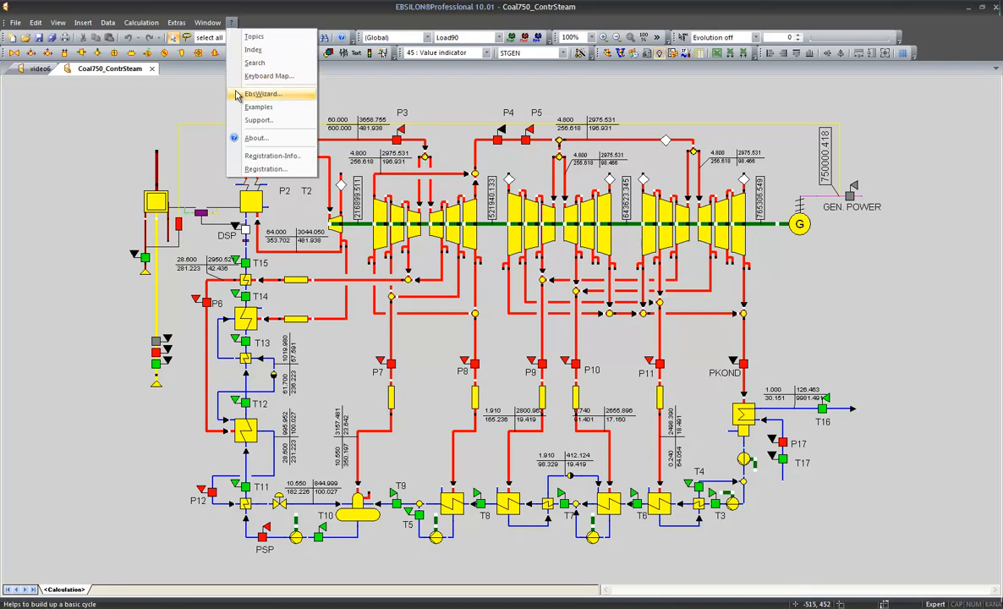
{"action": "left_click", "coordinate": [264, 93]}
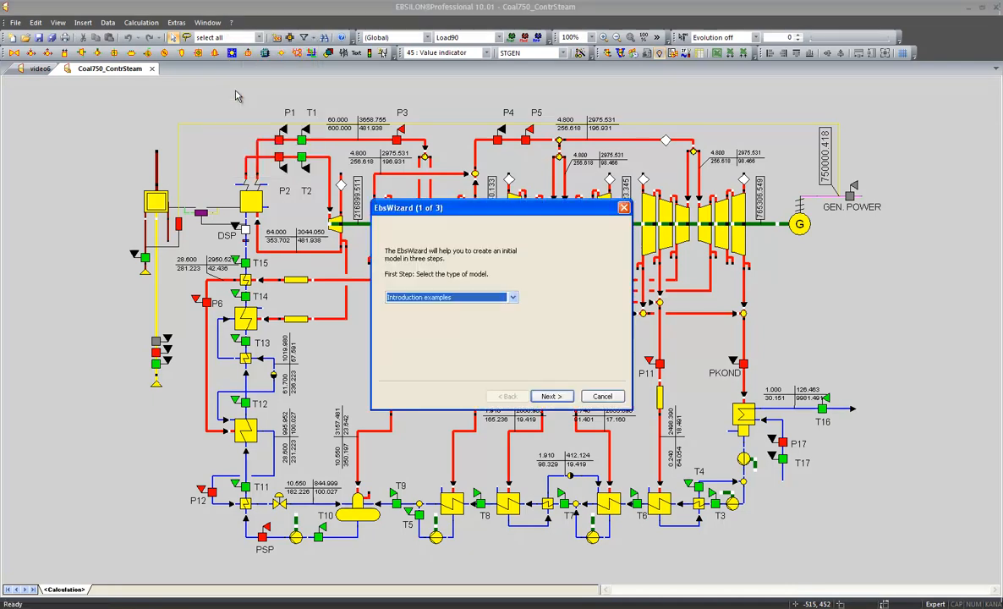
{"action": "left_click", "coordinate": [511, 297]}
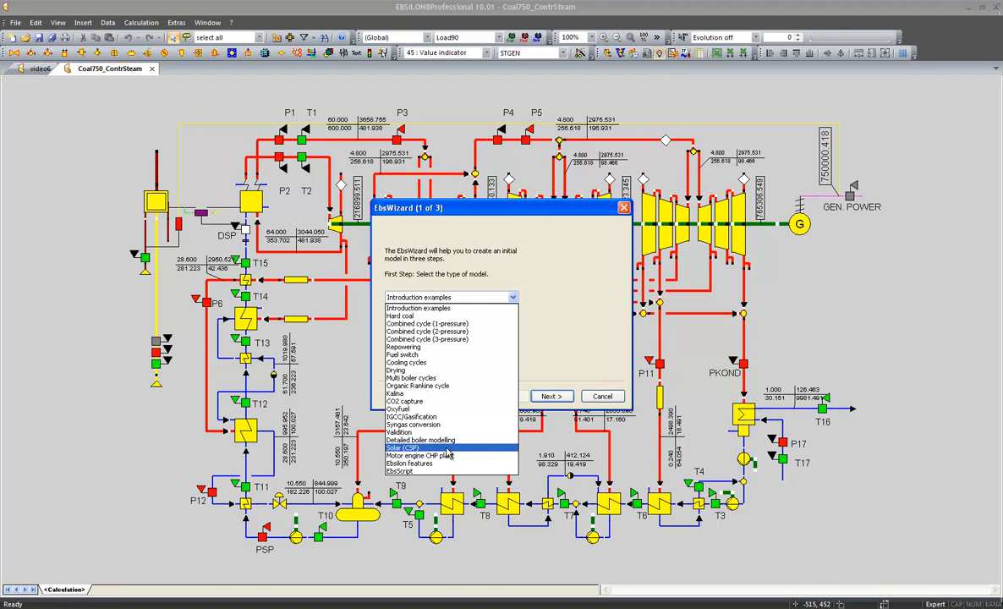
{"action": "left_click", "coordinate": [402, 447]}
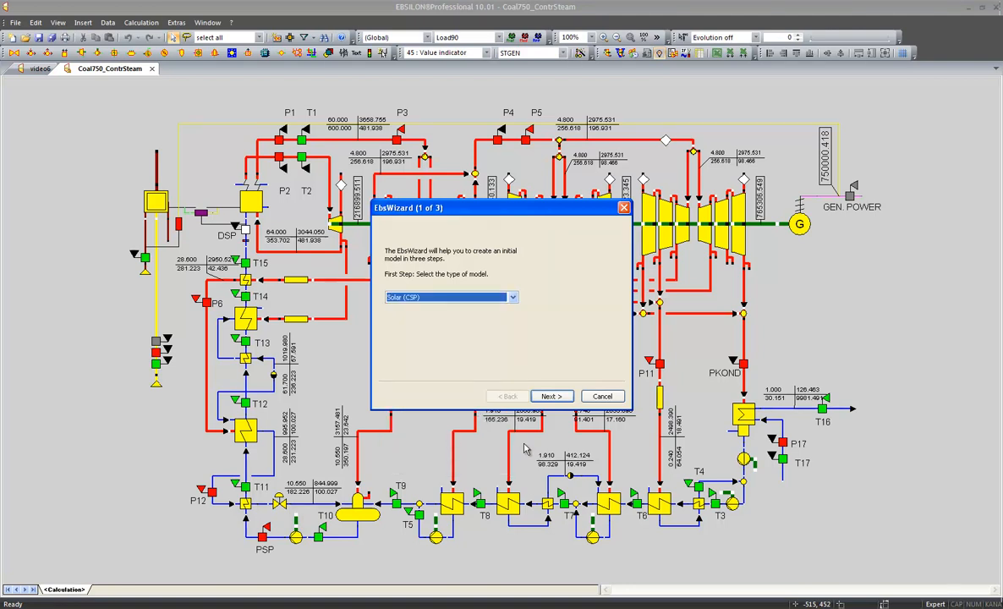
{"action": "left_click", "coordinate": [550, 396]}
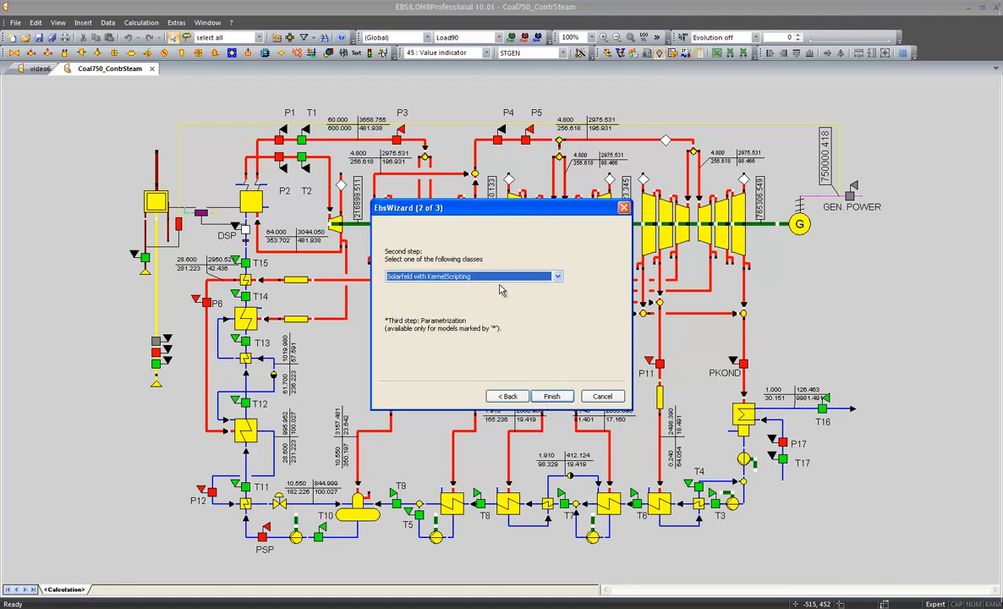
{"action": "left_click", "coordinate": [557, 277]}
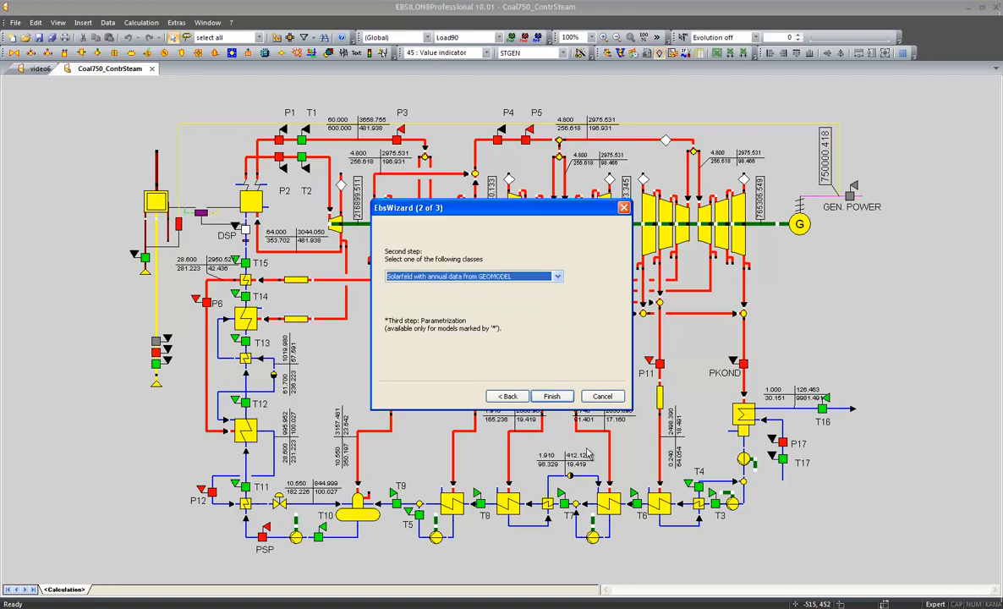
{"action": "left_click", "coordinate": [551, 395]}
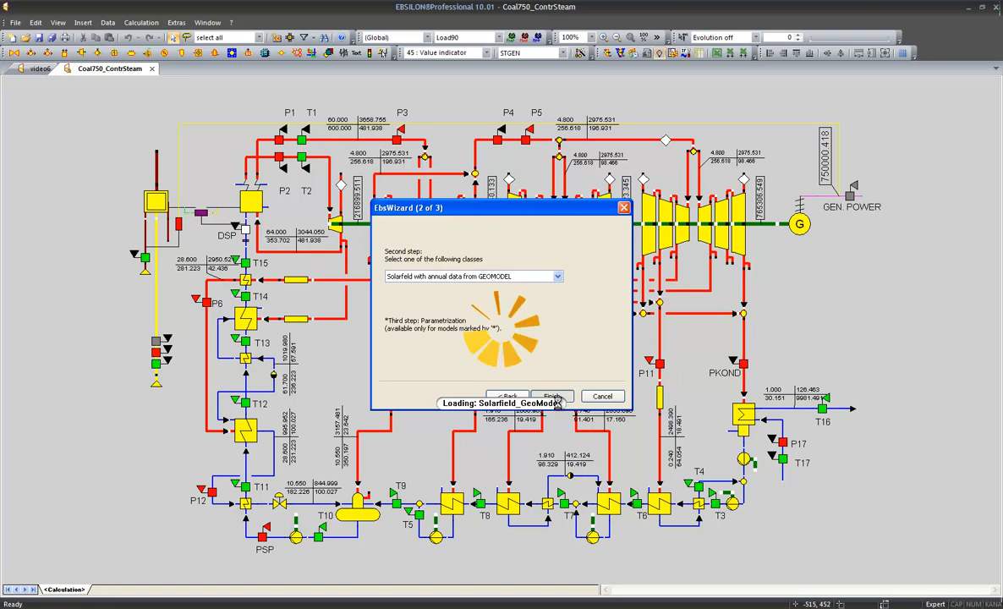
Finish the wizard and acknowledge the demo-file notice to open Solarfield_GeoModel.
{"action": "left_click", "coordinate": [551, 396]}
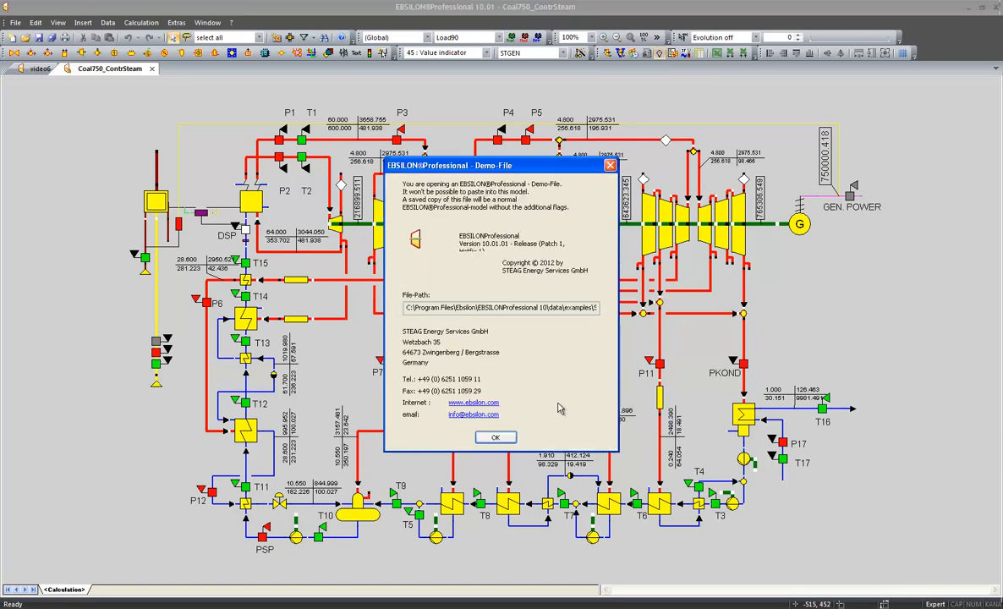
{"action": "left_click", "coordinate": [496, 437]}
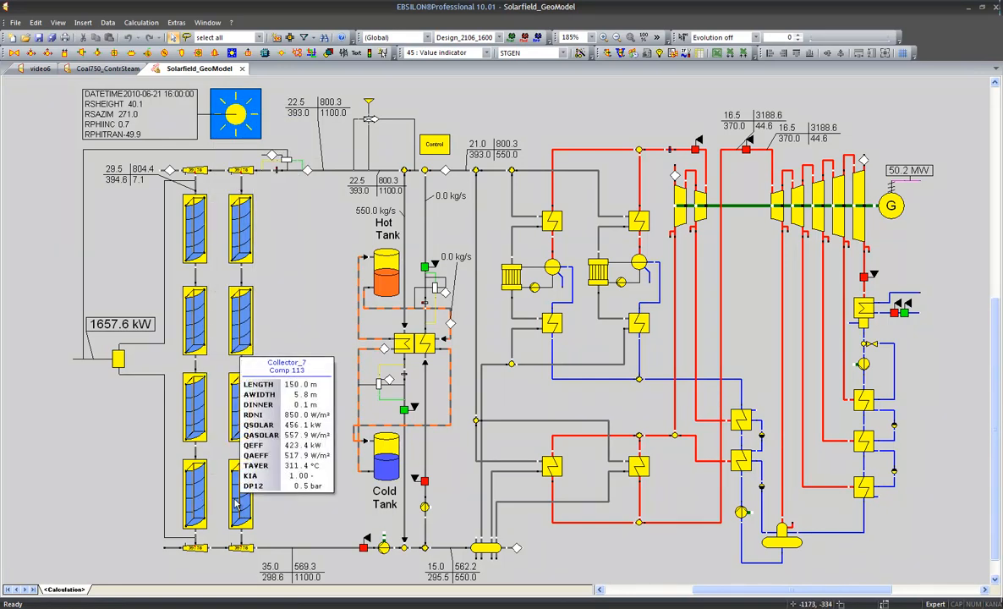
{"action": "left_click", "coordinate": [141, 22]}
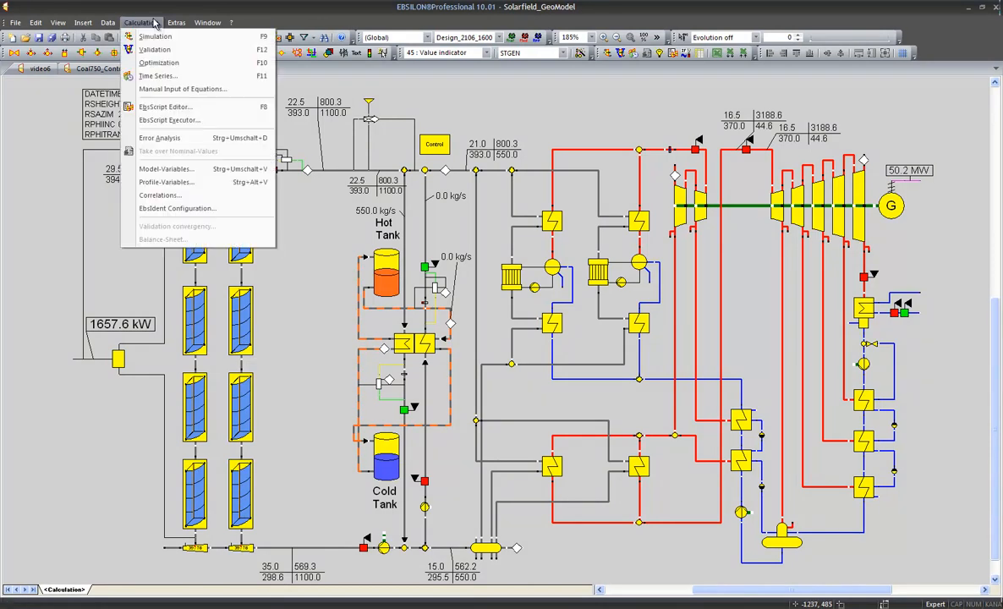
{"action": "left_click", "coordinate": [156, 75]}
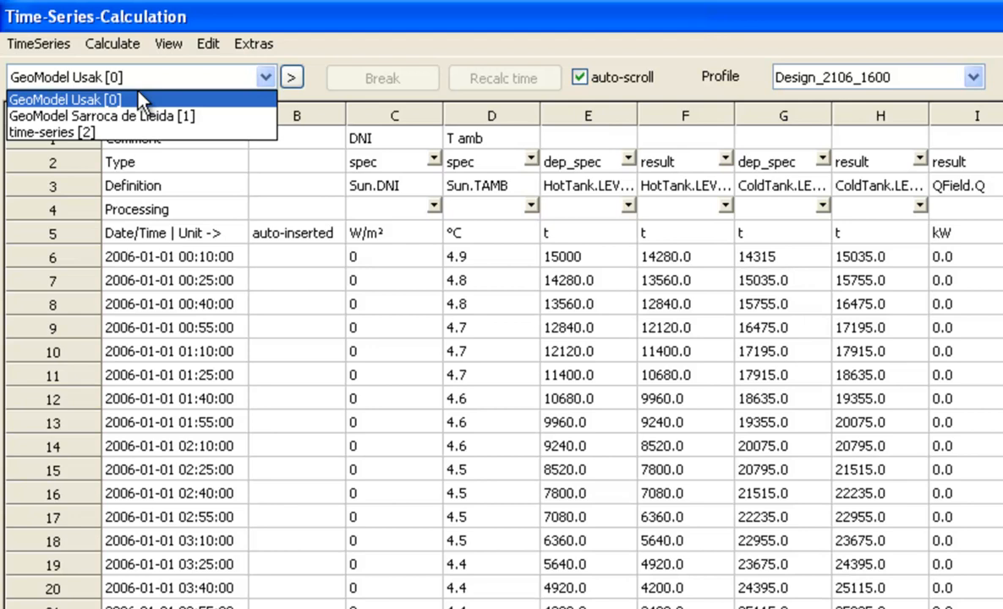
{"action": "mouse_move", "coordinate": [140, 116]}
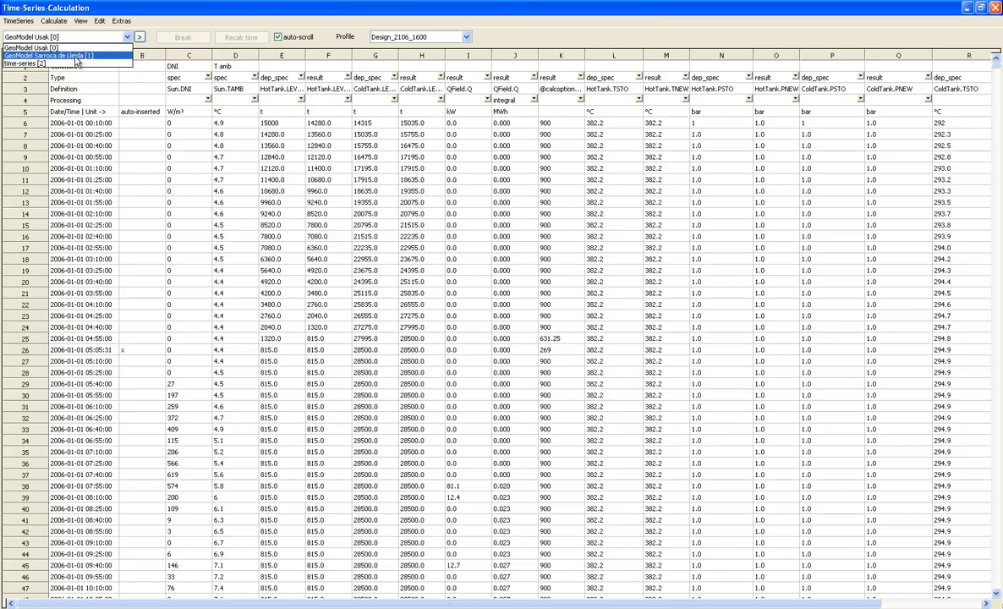
{"action": "left_click", "coordinate": [59, 55]}
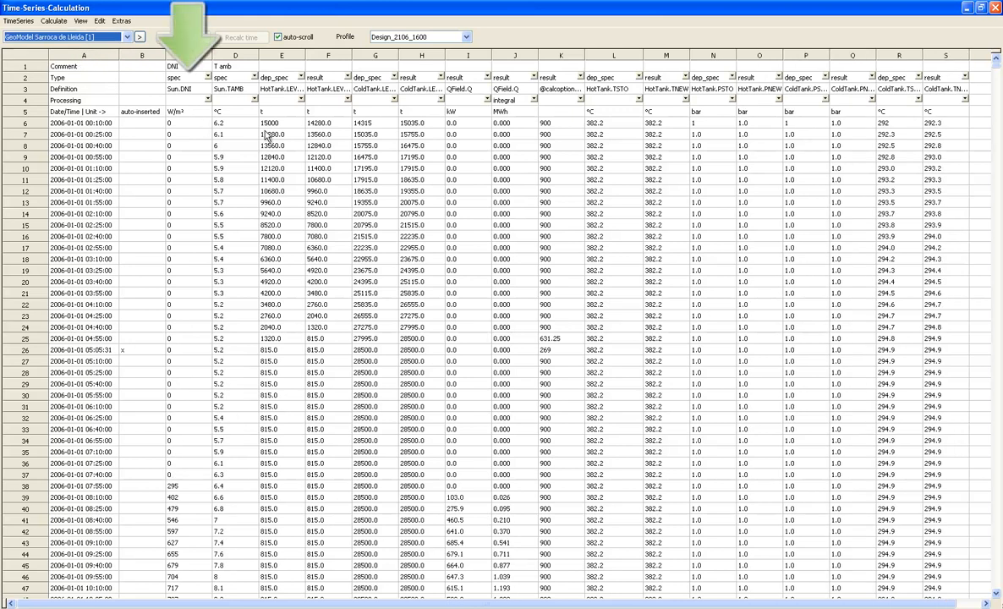
{"action": "mouse_move", "coordinate": [751, 221]}
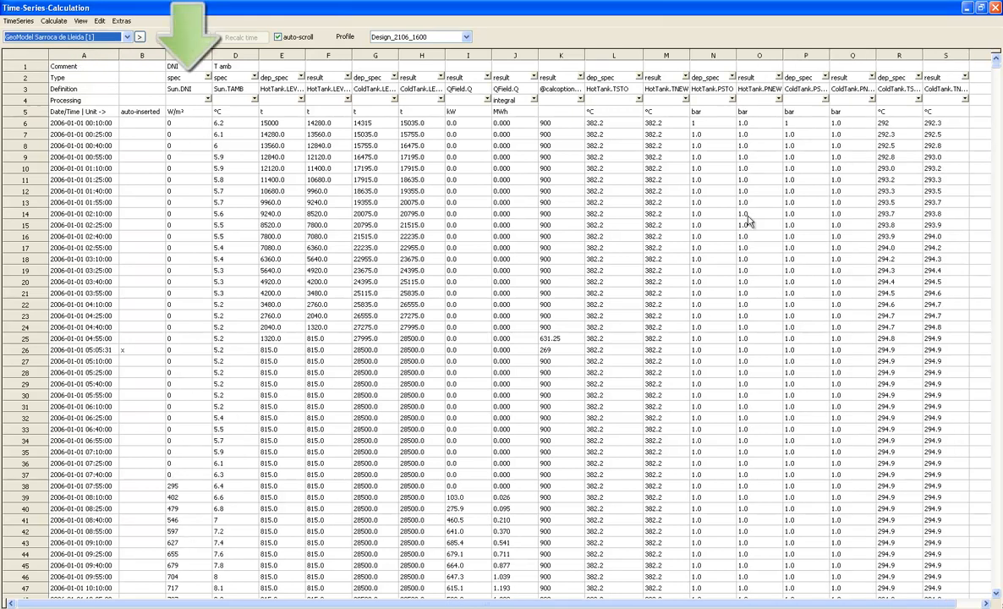
{"action": "scroll", "scroll_direction": "down", "scroll_amount": 3}
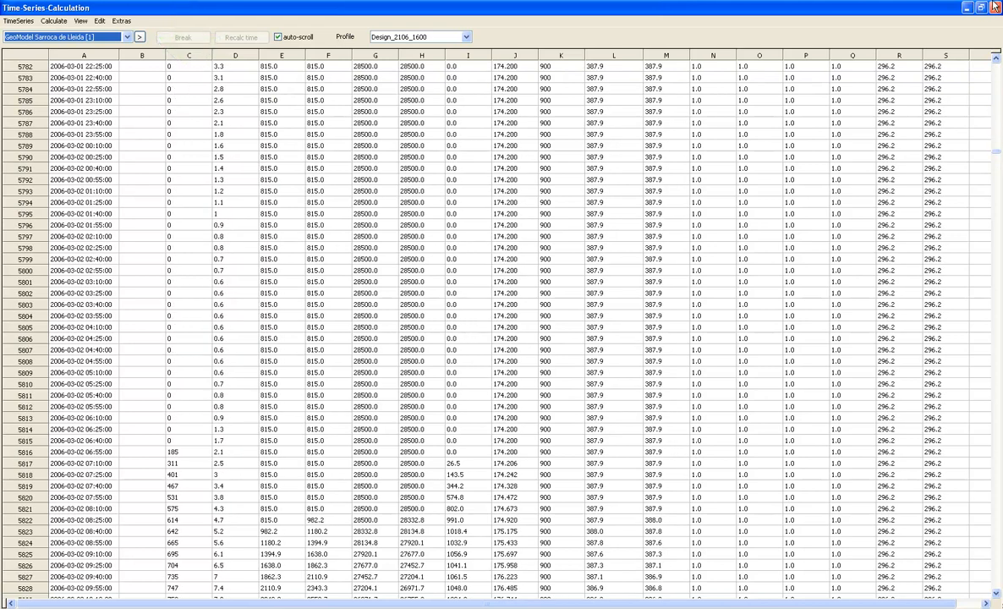
{"action": "mouse_move", "coordinate": [995, 6]}
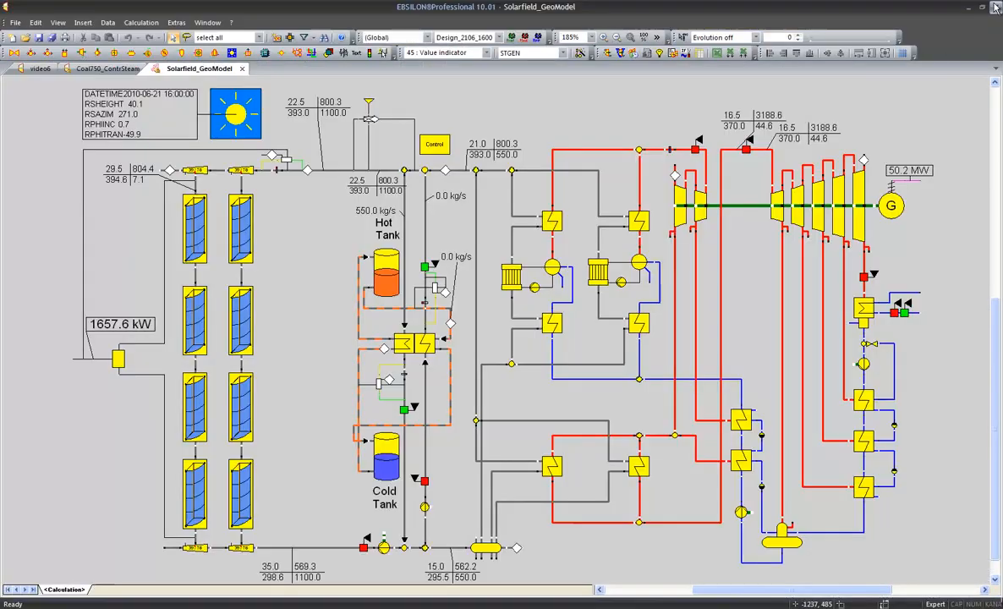
{"action": "mouse_move", "coordinate": [304, 131]}
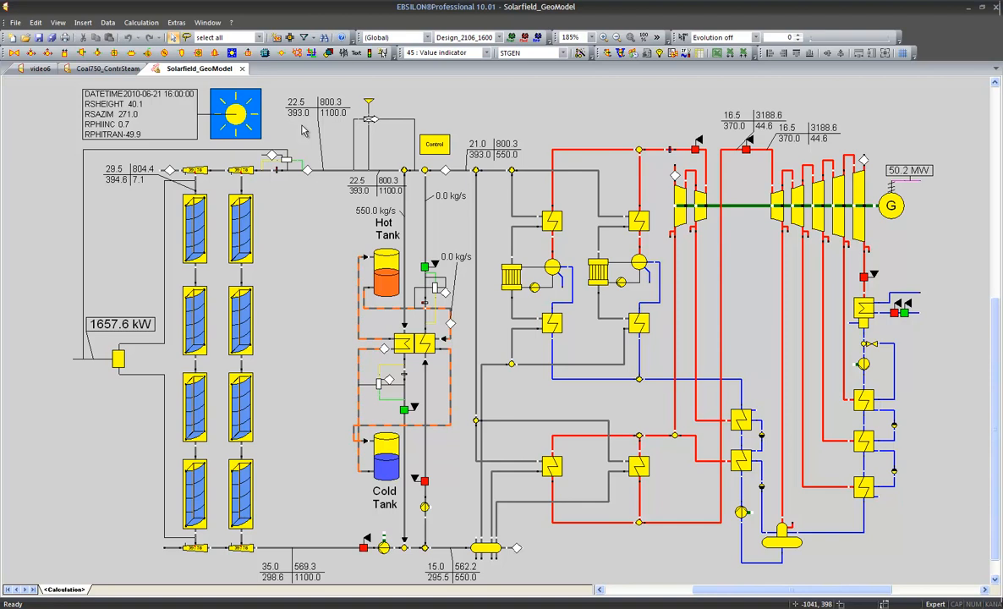
{"action": "mouse_move", "coordinate": [250, 245]}
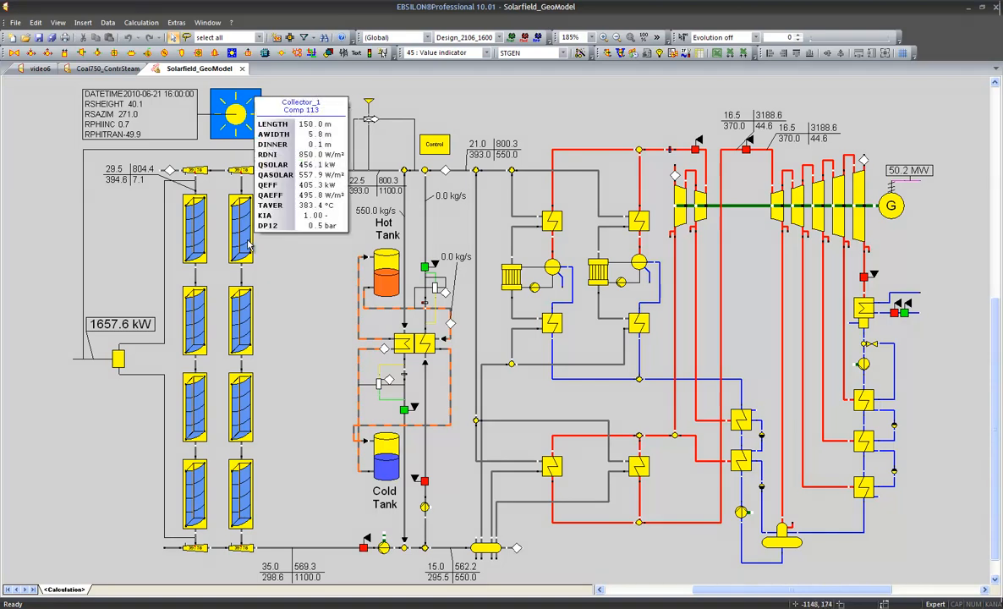
{"action": "double_click", "coordinate": [239, 229]}
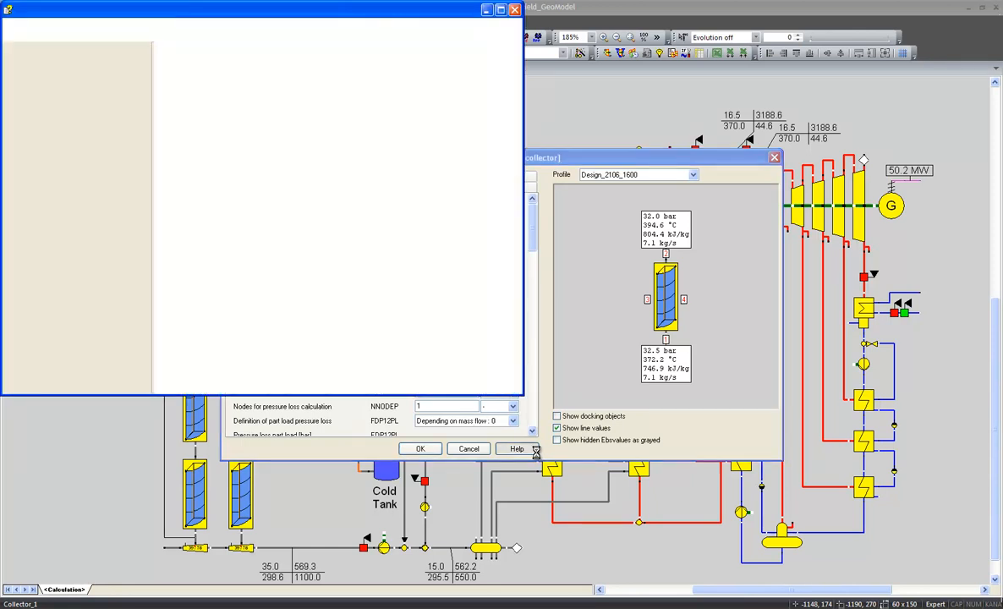
Open the collector's help page and scroll down to its pressure loss section.
{"action": "left_click", "coordinate": [517, 449]}
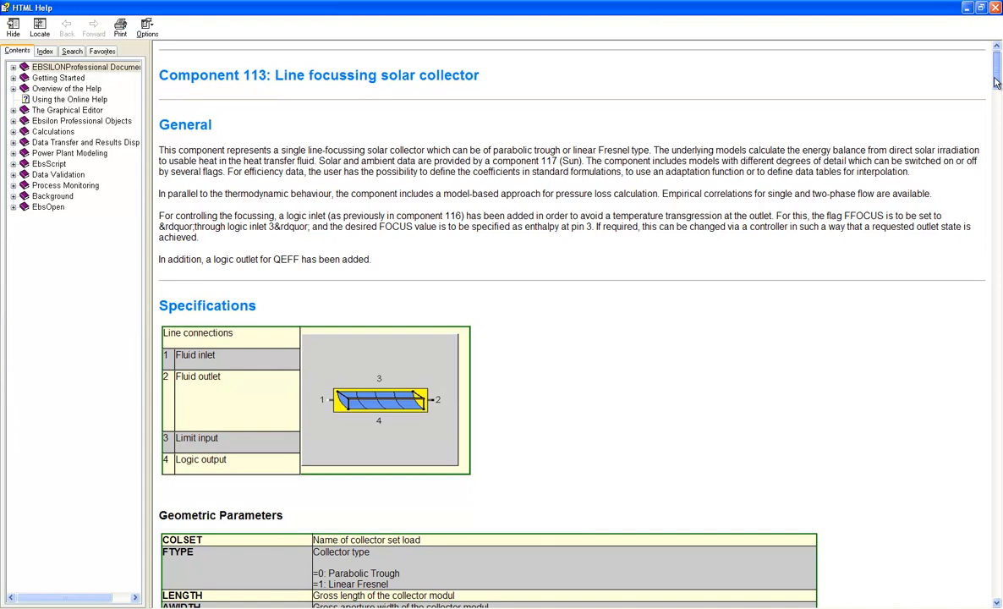
{"action": "scroll", "scroll_direction": "down", "scroll_amount": 3}
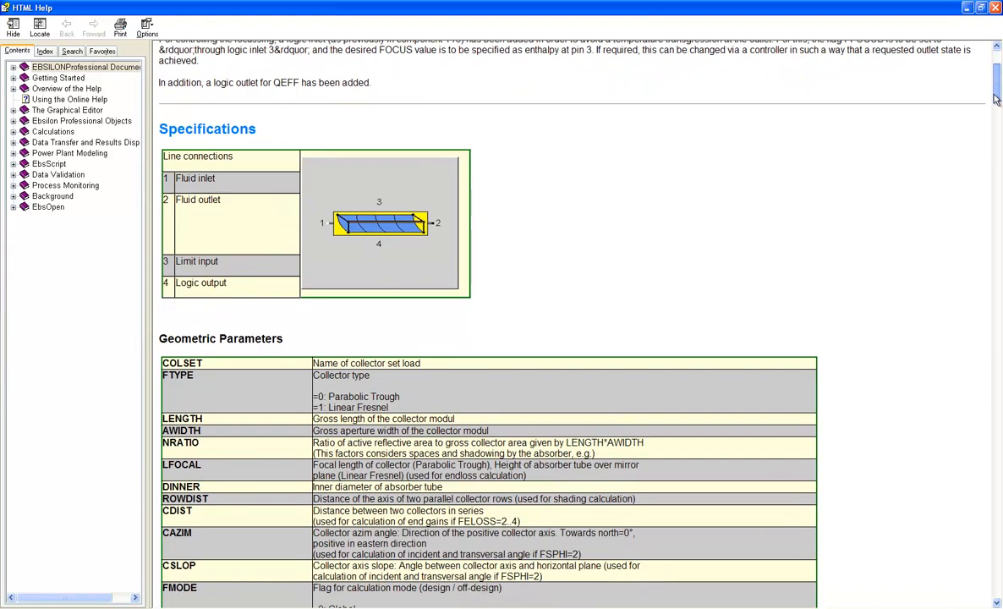
{"action": "scroll", "scroll_direction": "down", "scroll_amount": 3}
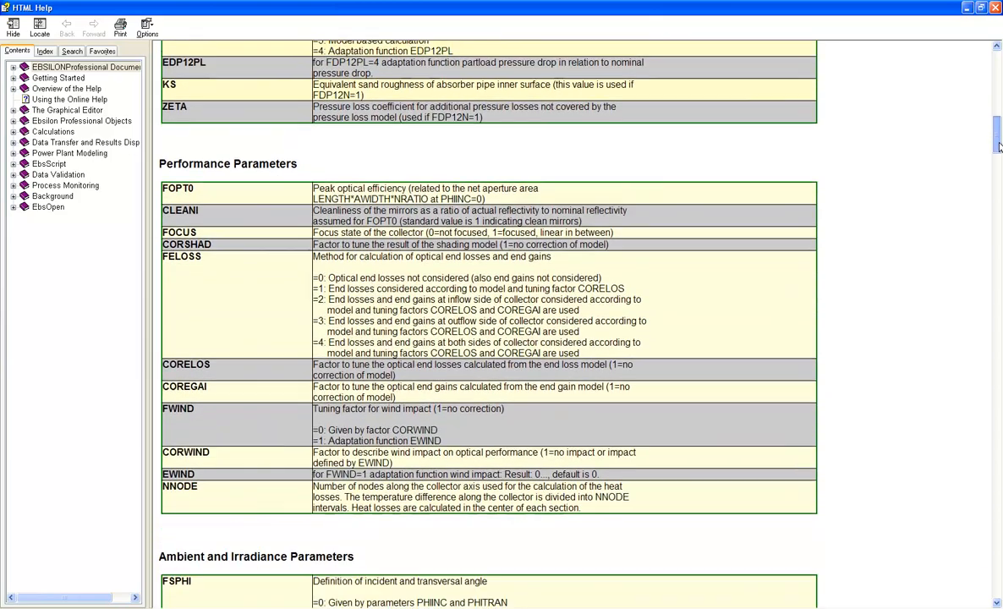
{"action": "scroll", "scroll_direction": "down", "scroll_amount": 3}
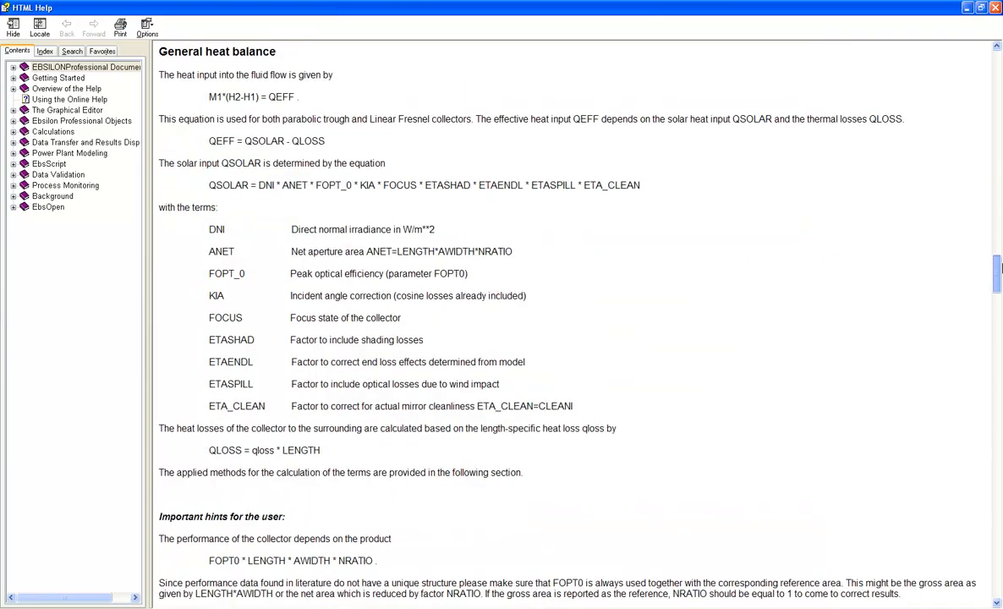
{"action": "scroll", "scroll_direction": "down", "scroll_amount": 3}
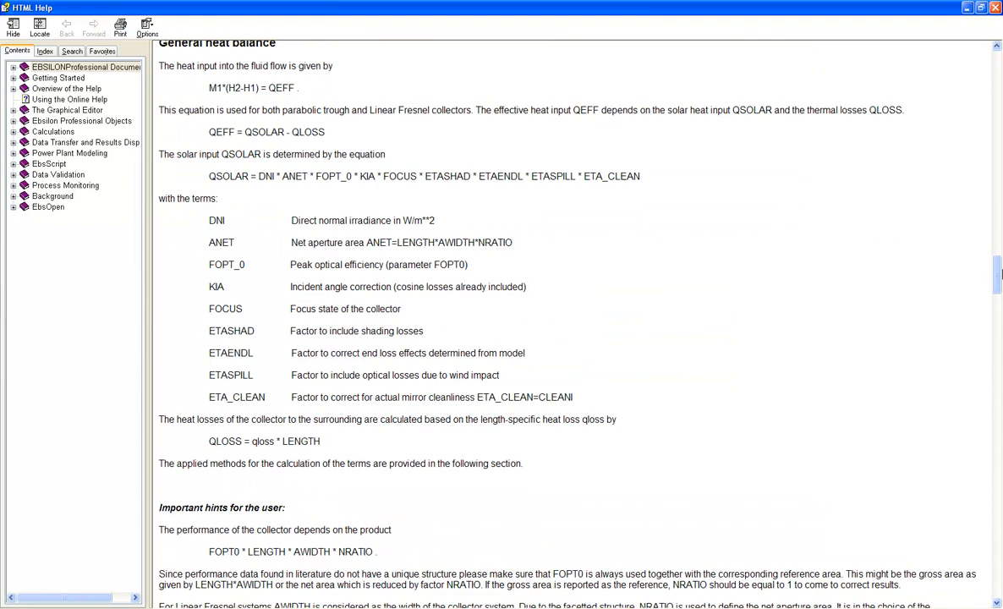
{"action": "scroll", "scroll_direction": "down", "scroll_amount": 3}
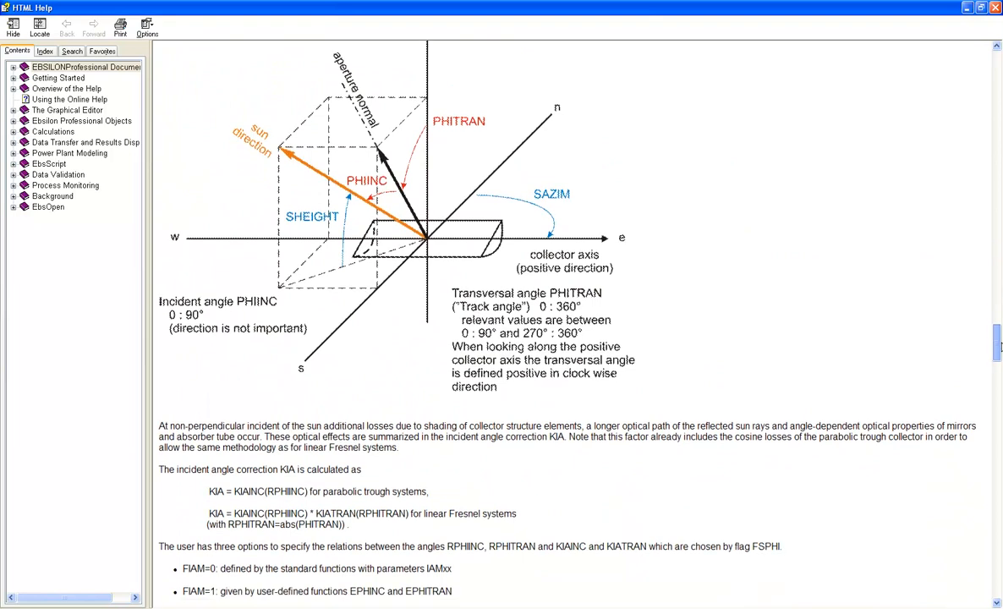
{"action": "scroll", "scroll_direction": "down", "scroll_amount": 3}
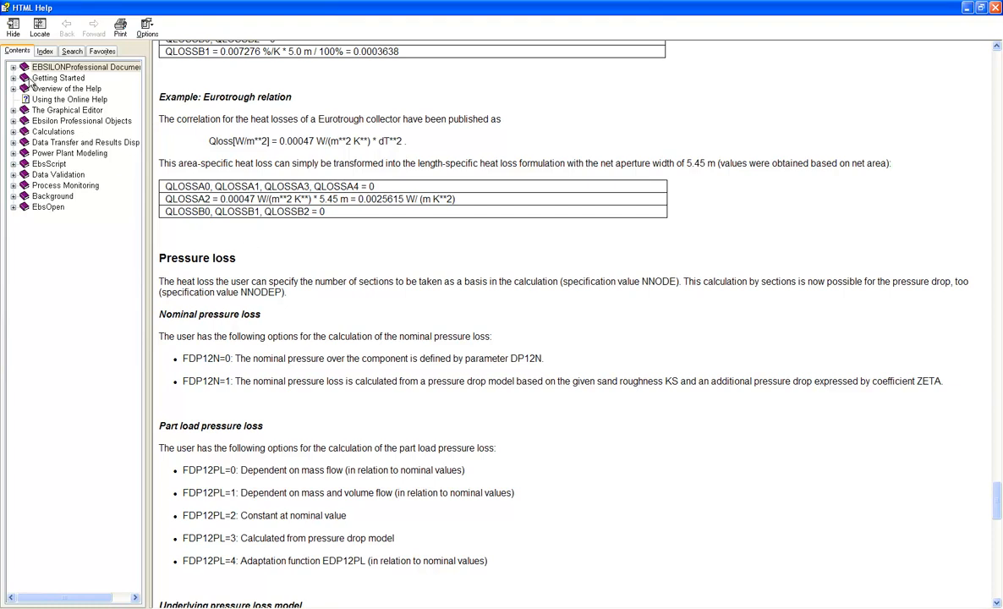
{"action": "left_click", "coordinate": [58, 77]}
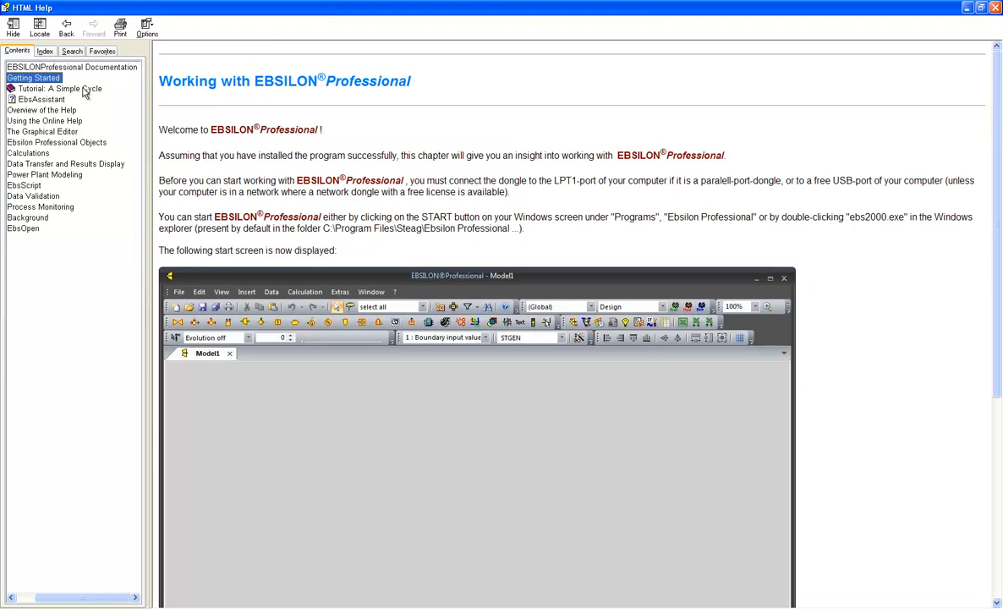
{"action": "left_click", "coordinate": [58, 89]}
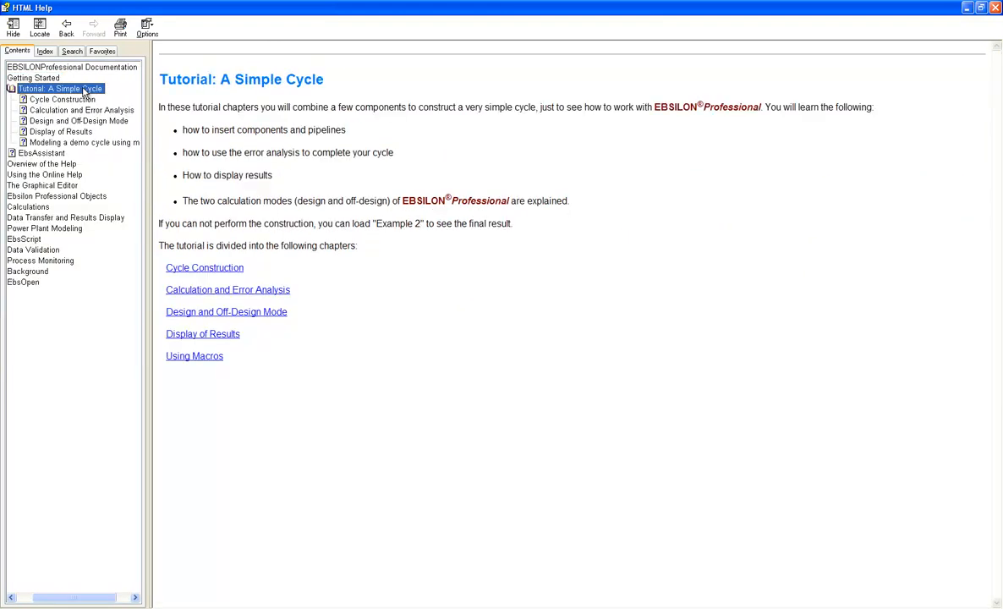
{"action": "left_click", "coordinate": [61, 99]}
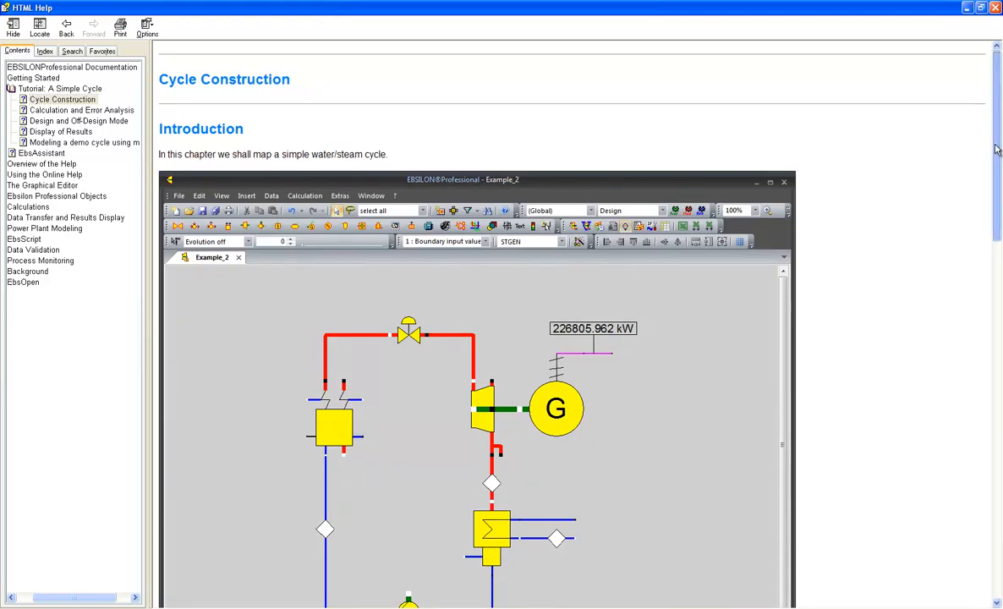
{"action": "scroll", "scroll_direction": "down", "scroll_amount": 3}
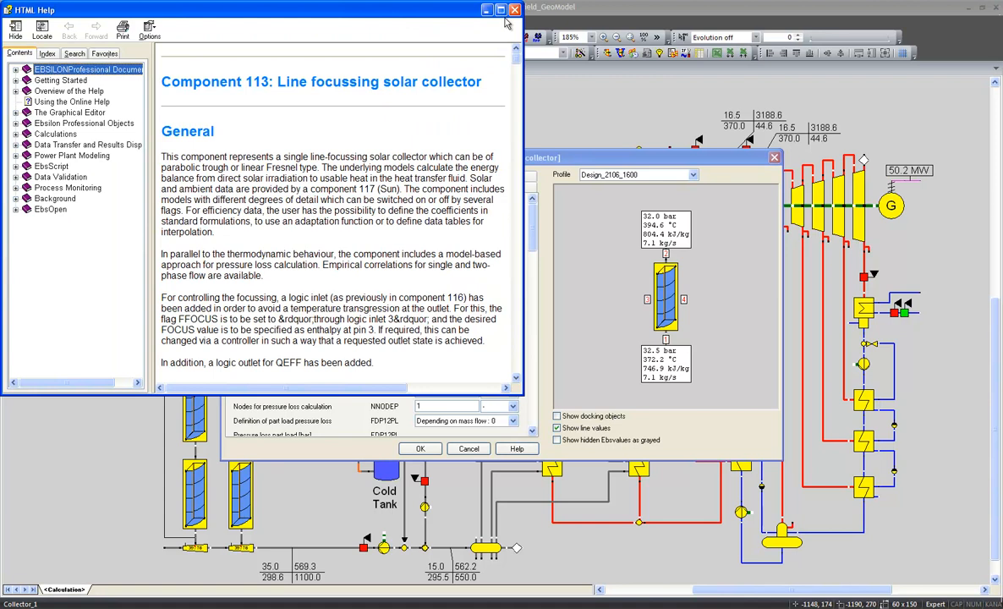
Maximize Help, follow the Component 113 Demo link, and accept the demo-file notice.
{"action": "left_click", "coordinate": [500, 9]}
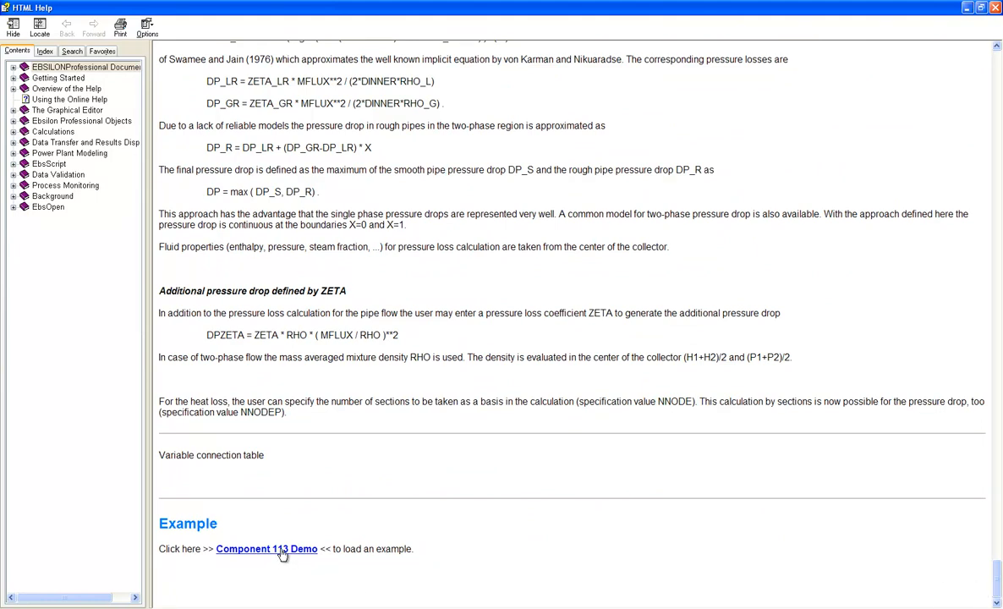
{"action": "left_click", "coordinate": [267, 549]}
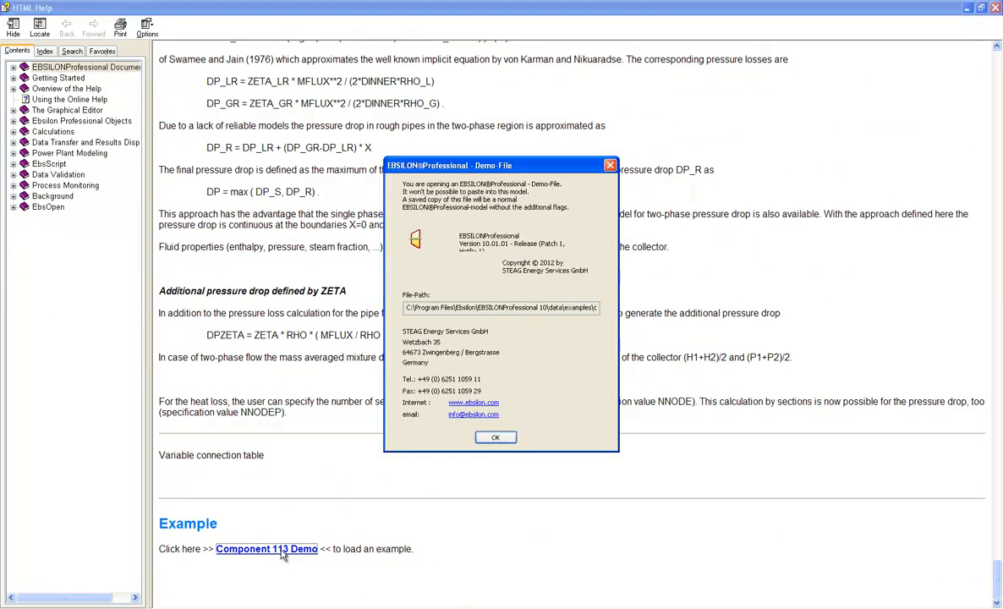
{"action": "left_click", "coordinate": [496, 437]}
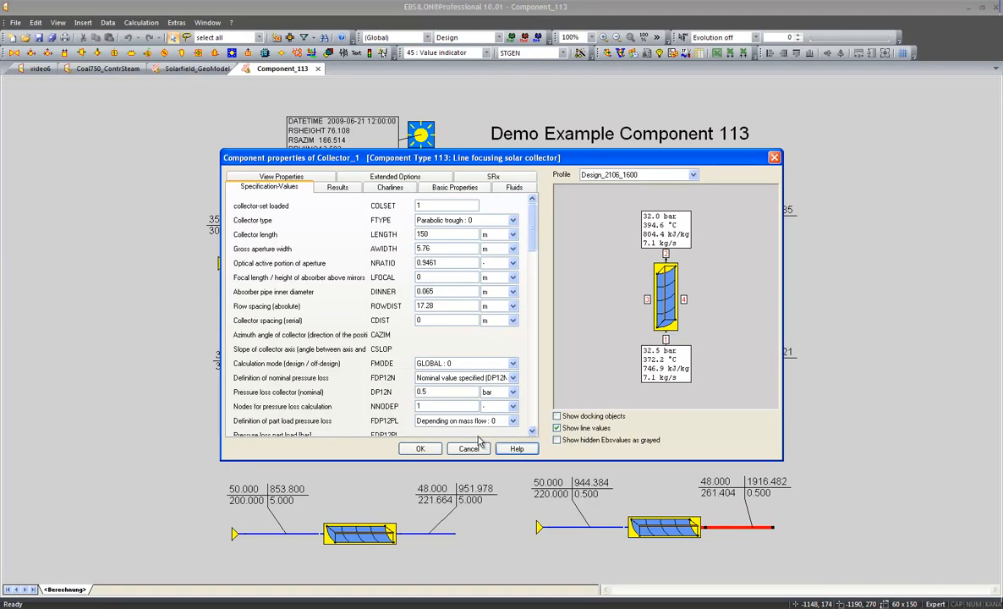
Cancel the collector properties, calculate, and accept the 17-iteration success message.
{"action": "left_click", "coordinate": [468, 448]}
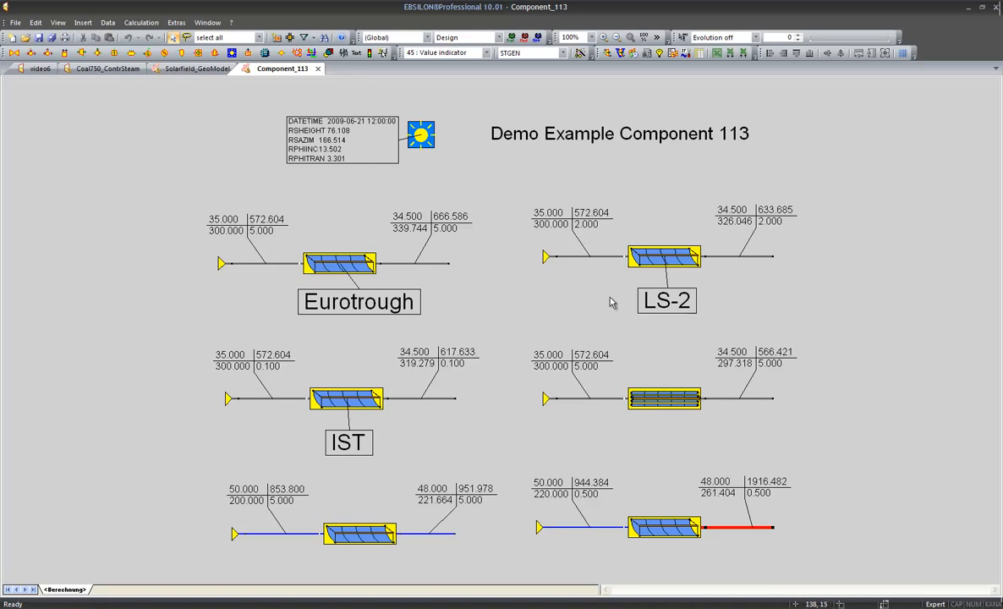
{"action": "mouse_move", "coordinate": [737, 518]}
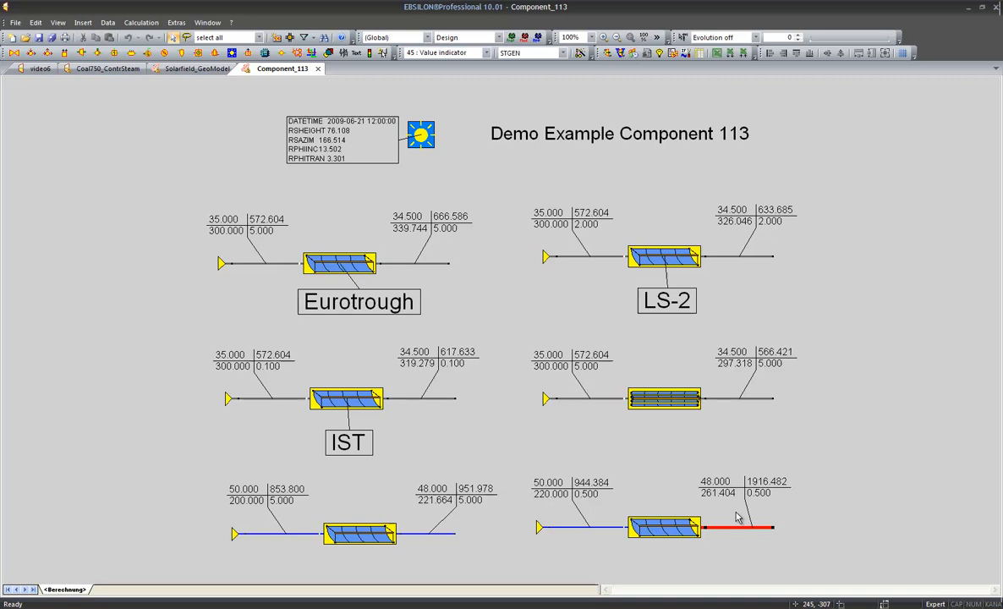
{"action": "mouse_move", "coordinate": [606, 52]}
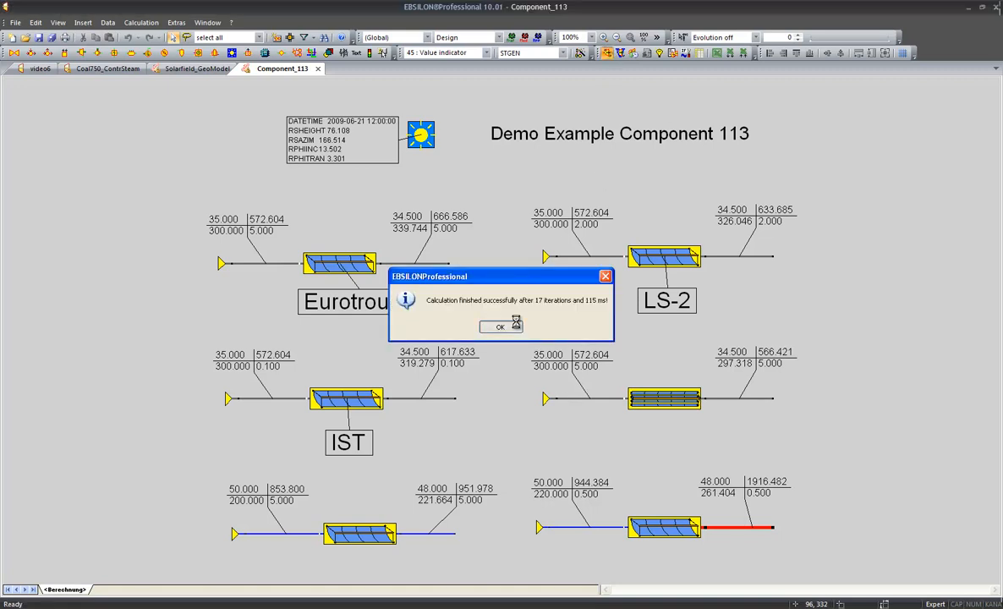
{"action": "left_click", "coordinate": [500, 327]}
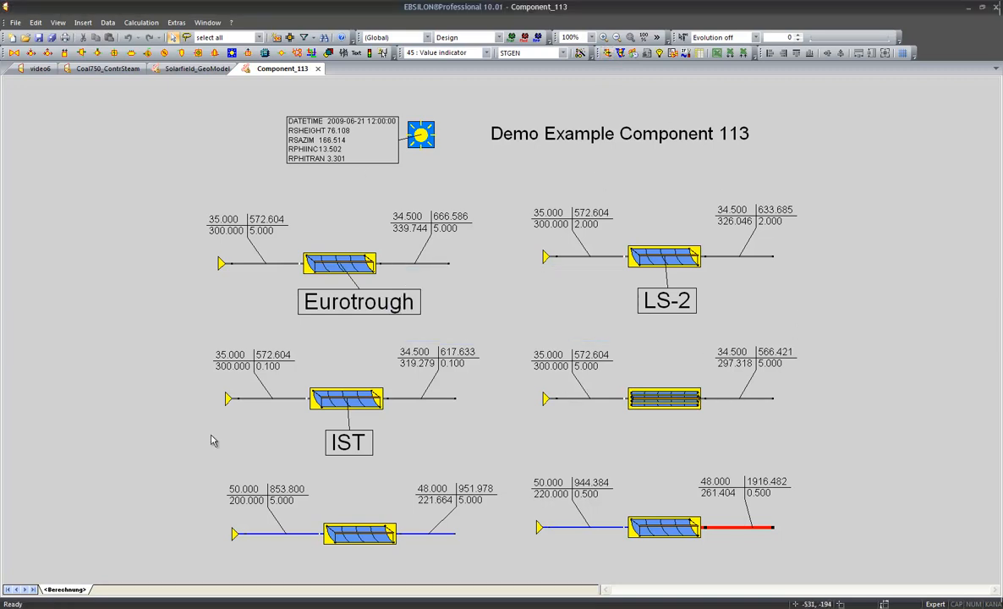
{"action": "mouse_move", "coordinate": [671, 430]}
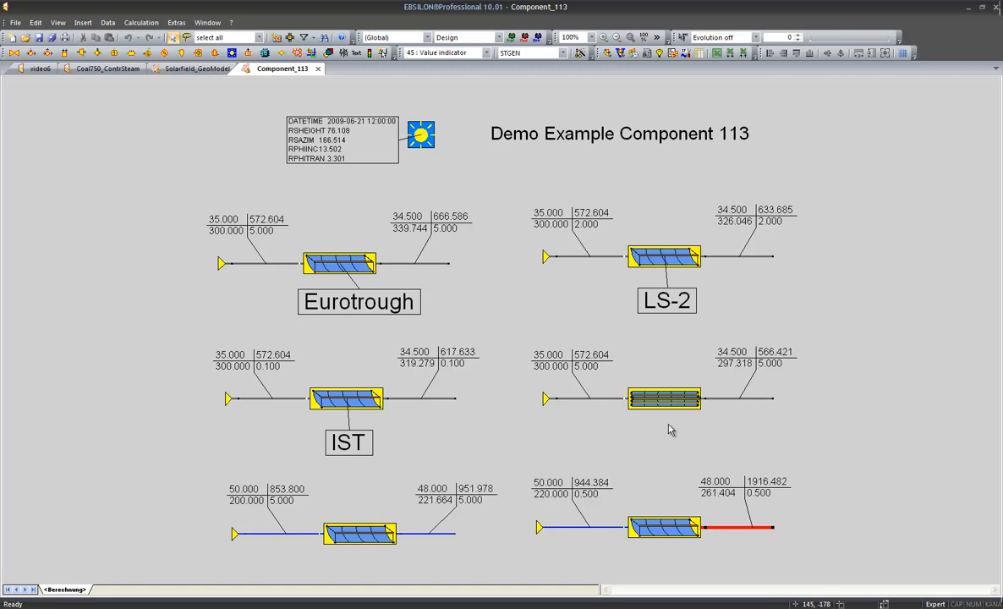
Close the Component_113 tab, bringing up the save-changes prompt.
{"action": "left_click", "coordinate": [317, 69]}
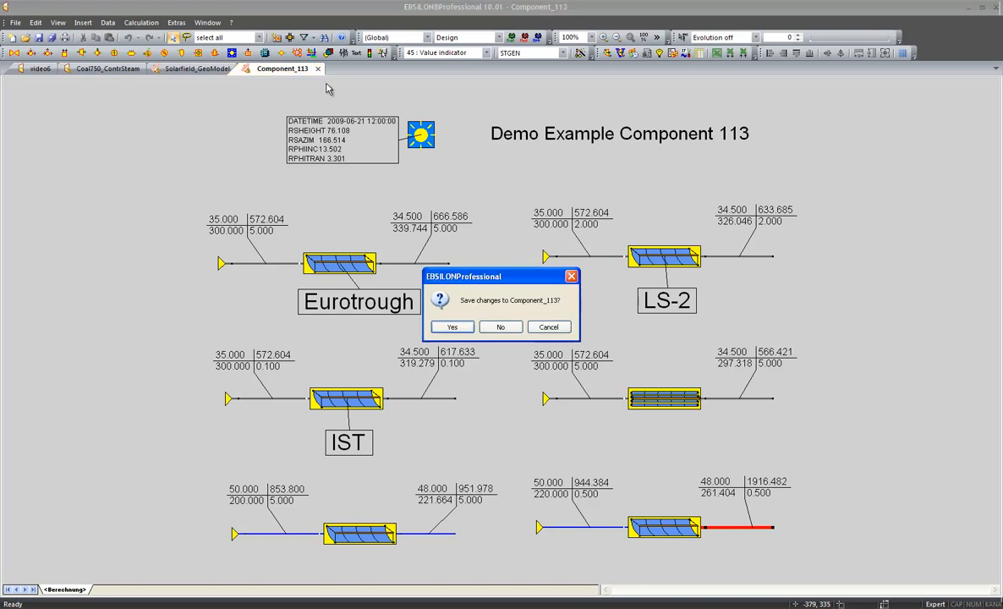